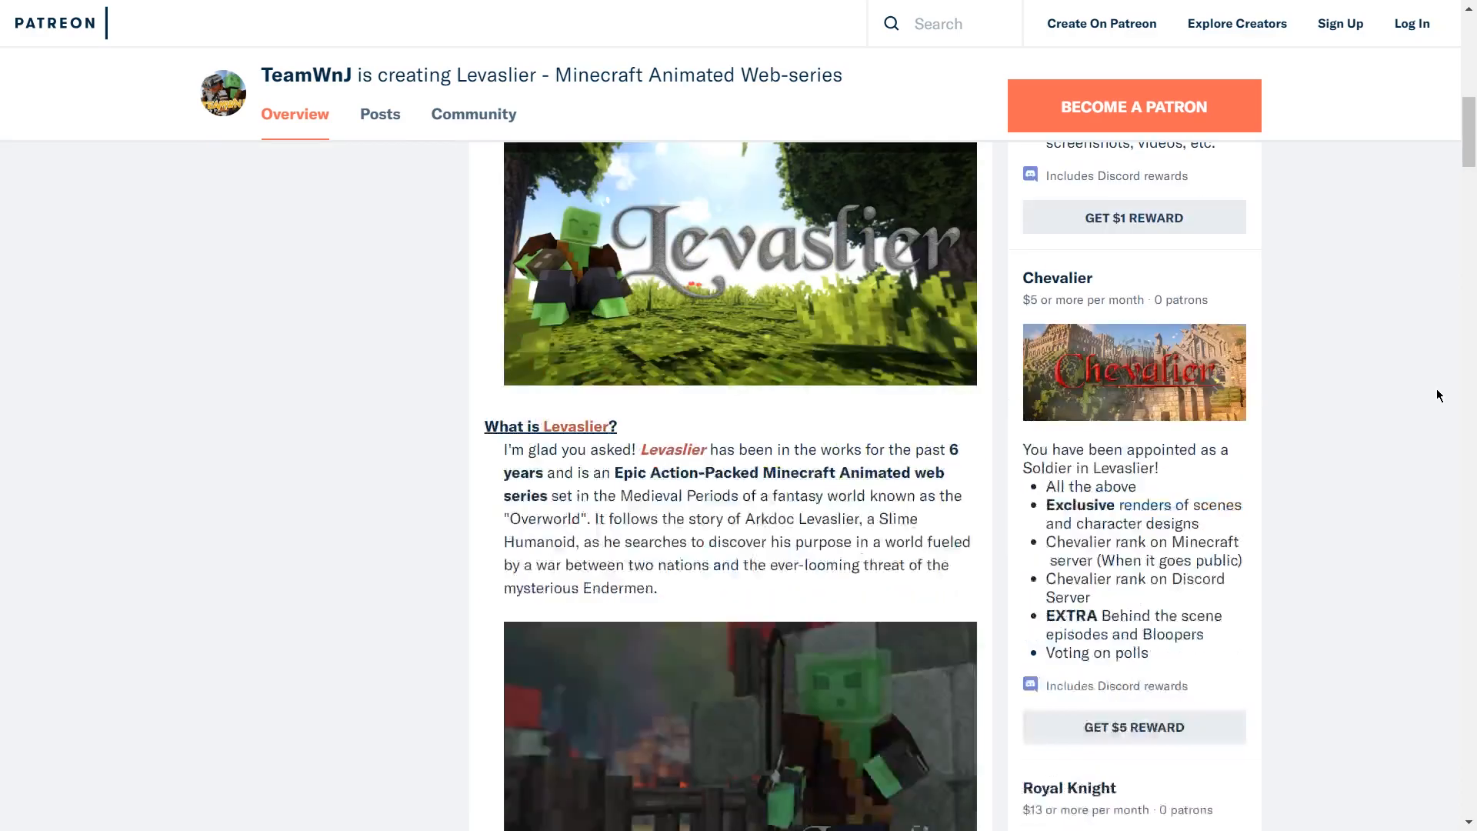
Step: Scroll through the bow_standby pixel bow reference image in Windows Photo Viewer
scroll("down", 3)
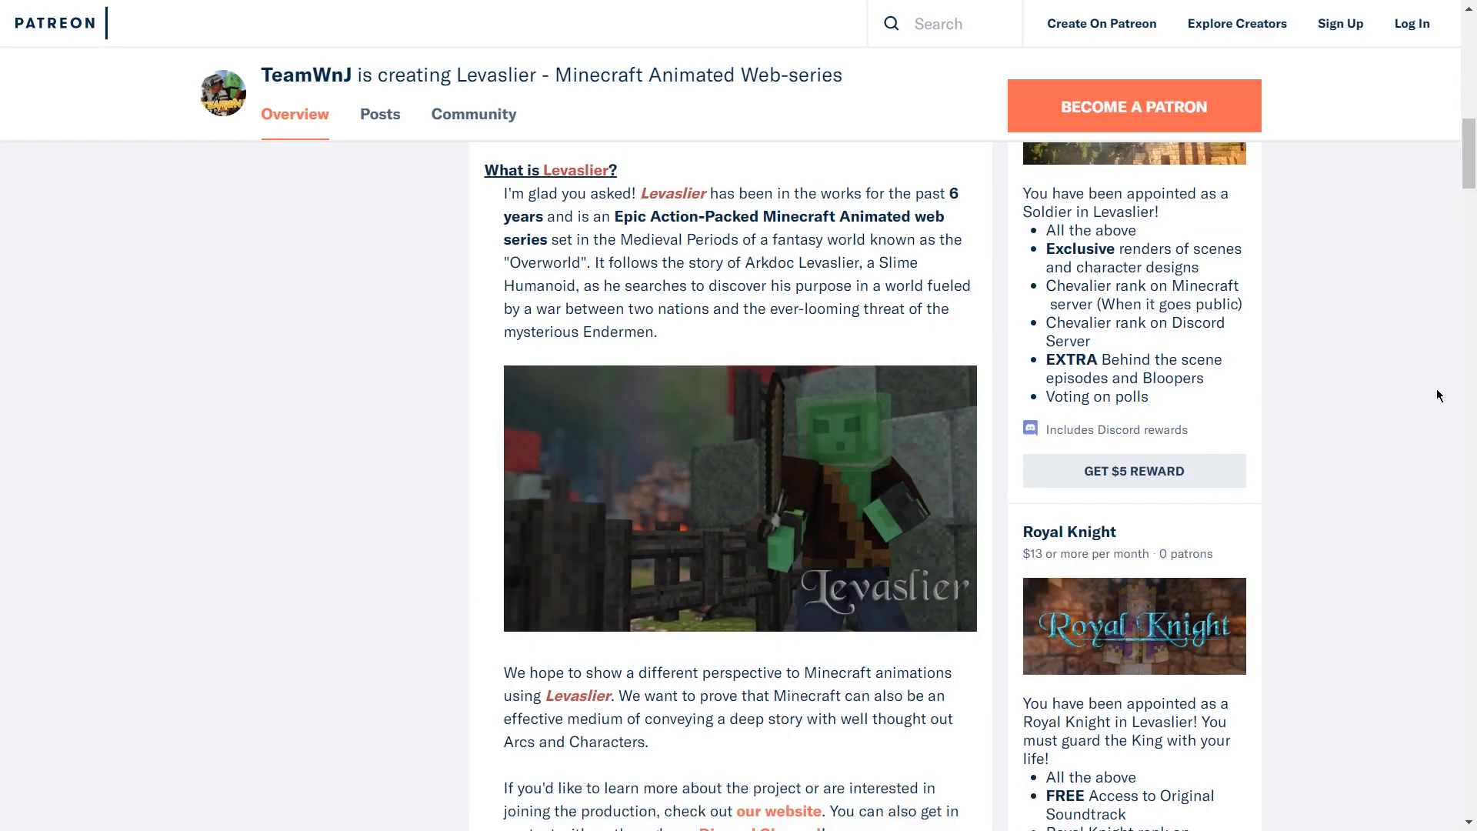
scroll("down", 3)
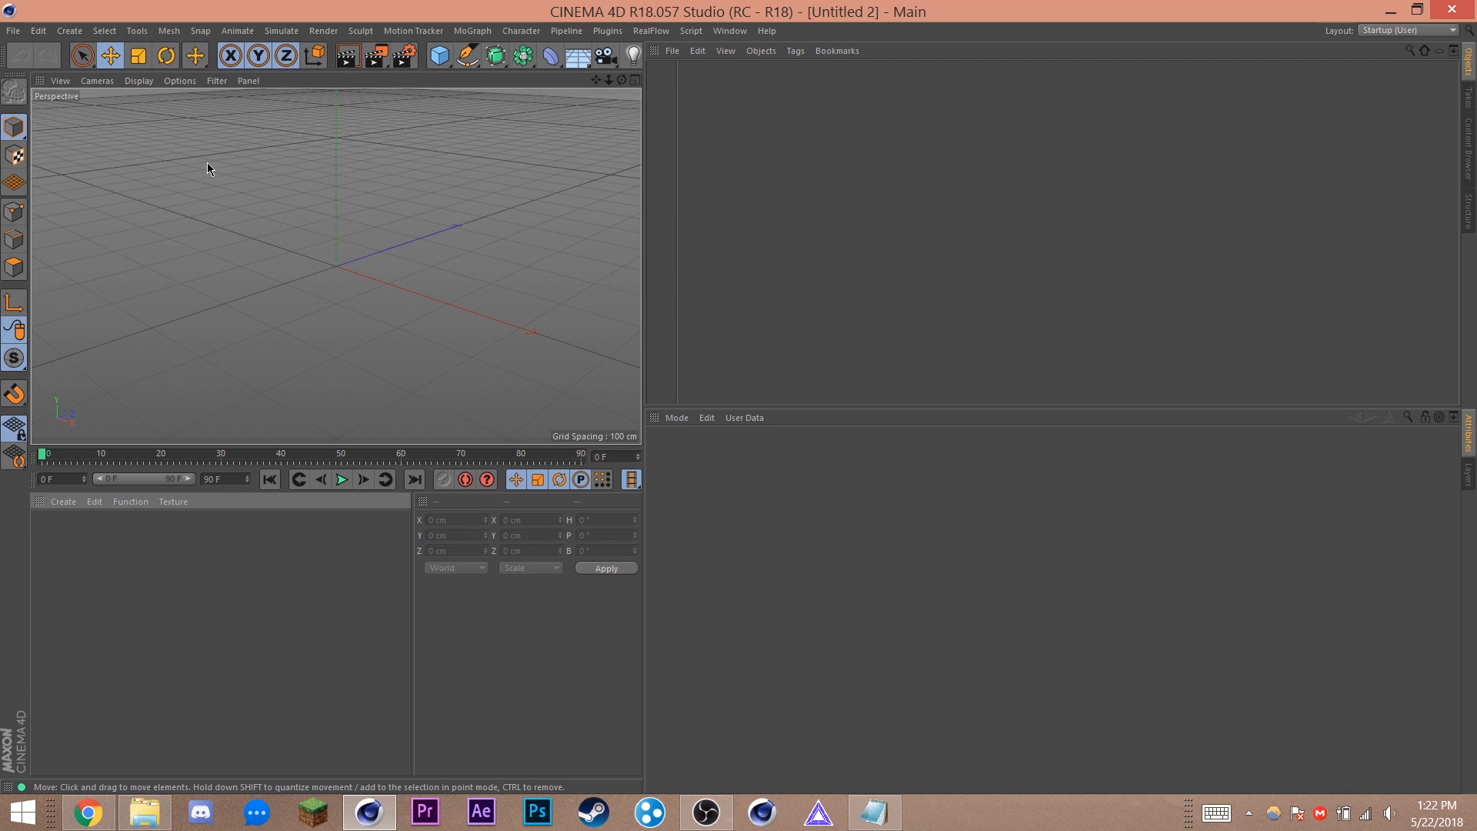
mouse_move(206, 207)
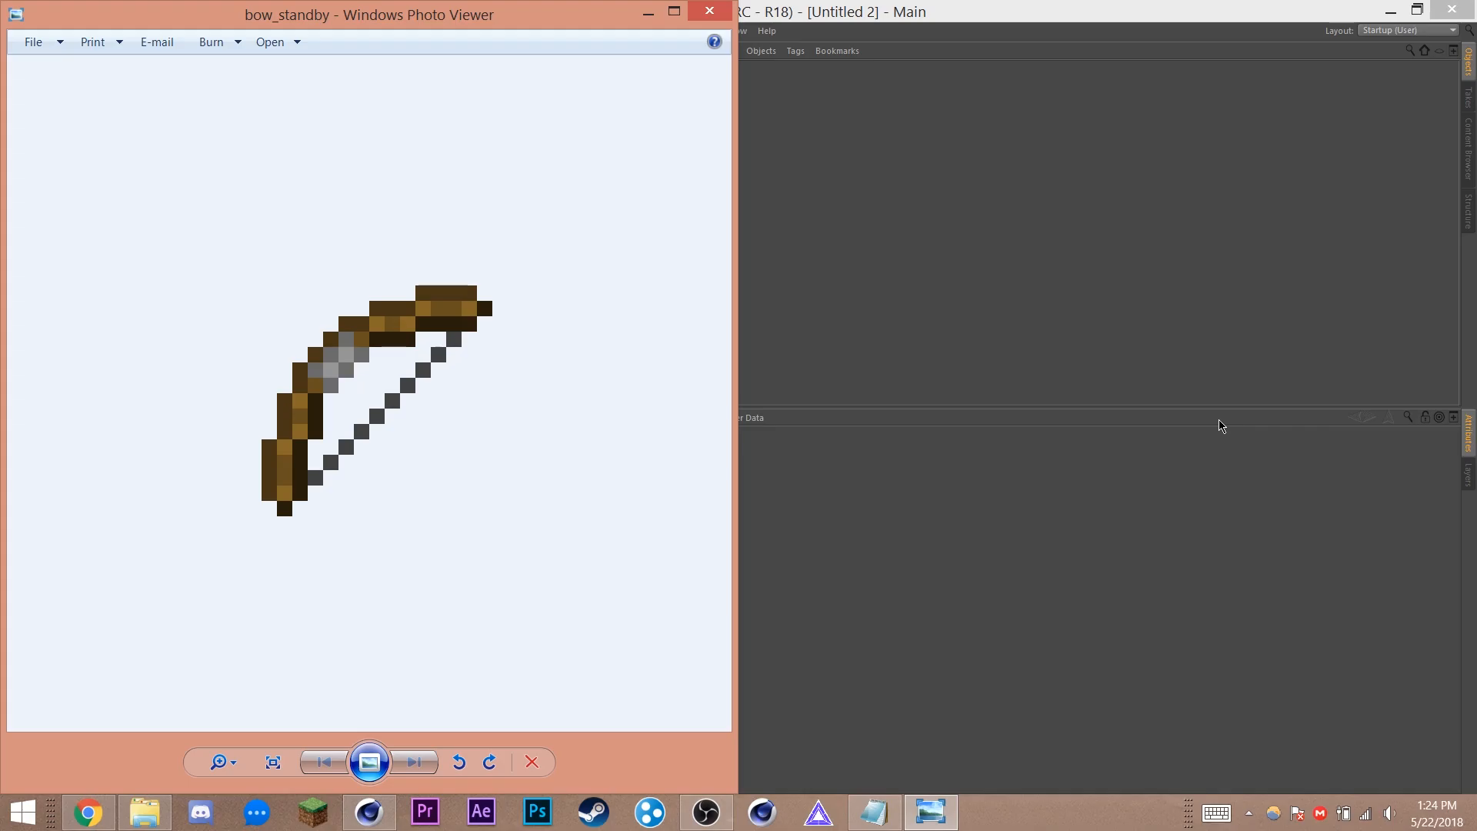
mouse_move(1234, 381)
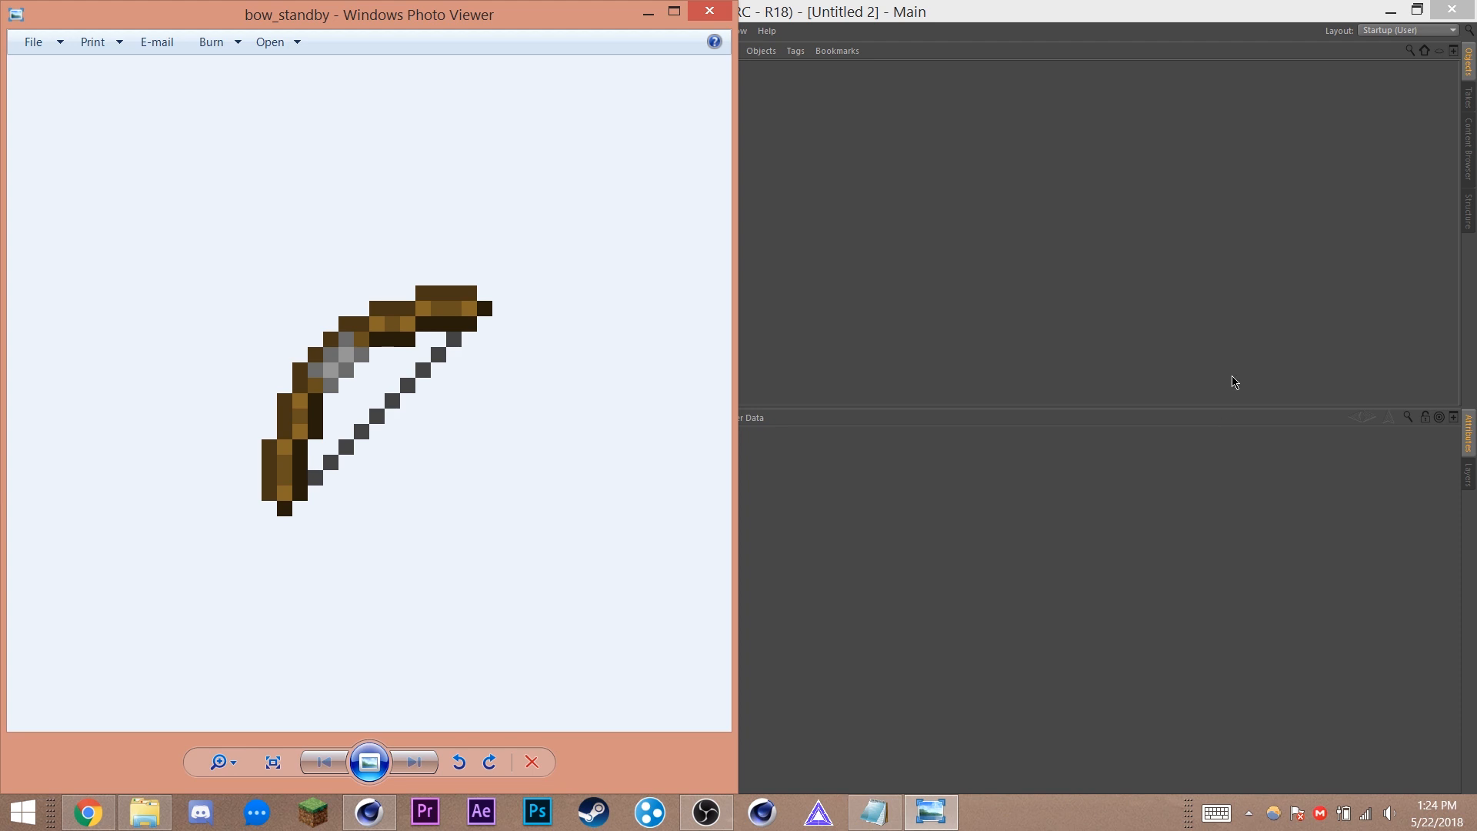
mouse_move(809, 194)
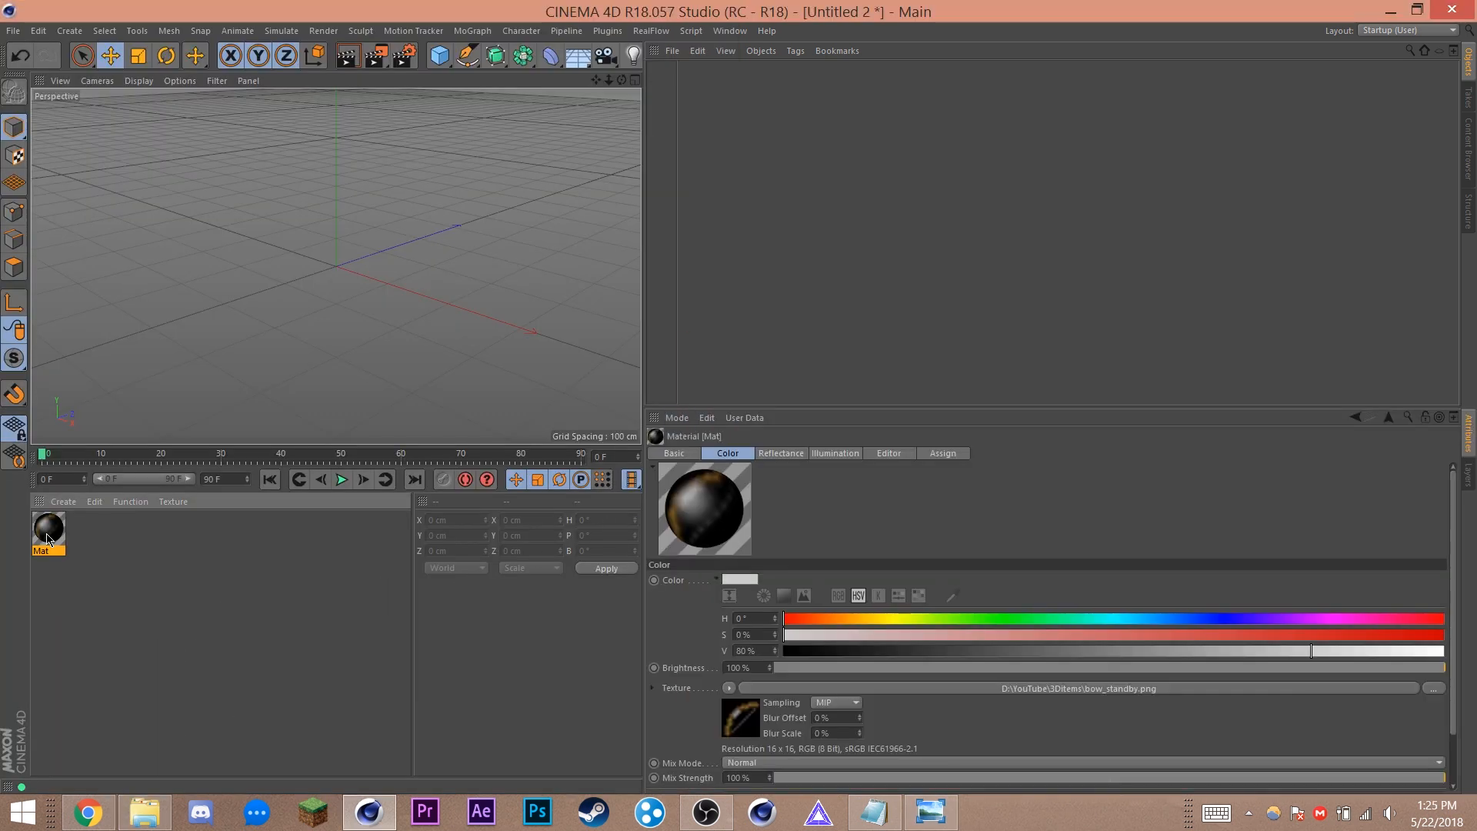
Step: Set the Mat colour texture sampling to None, copy its shader and enable Alpha to paste it
double_click(47, 526)
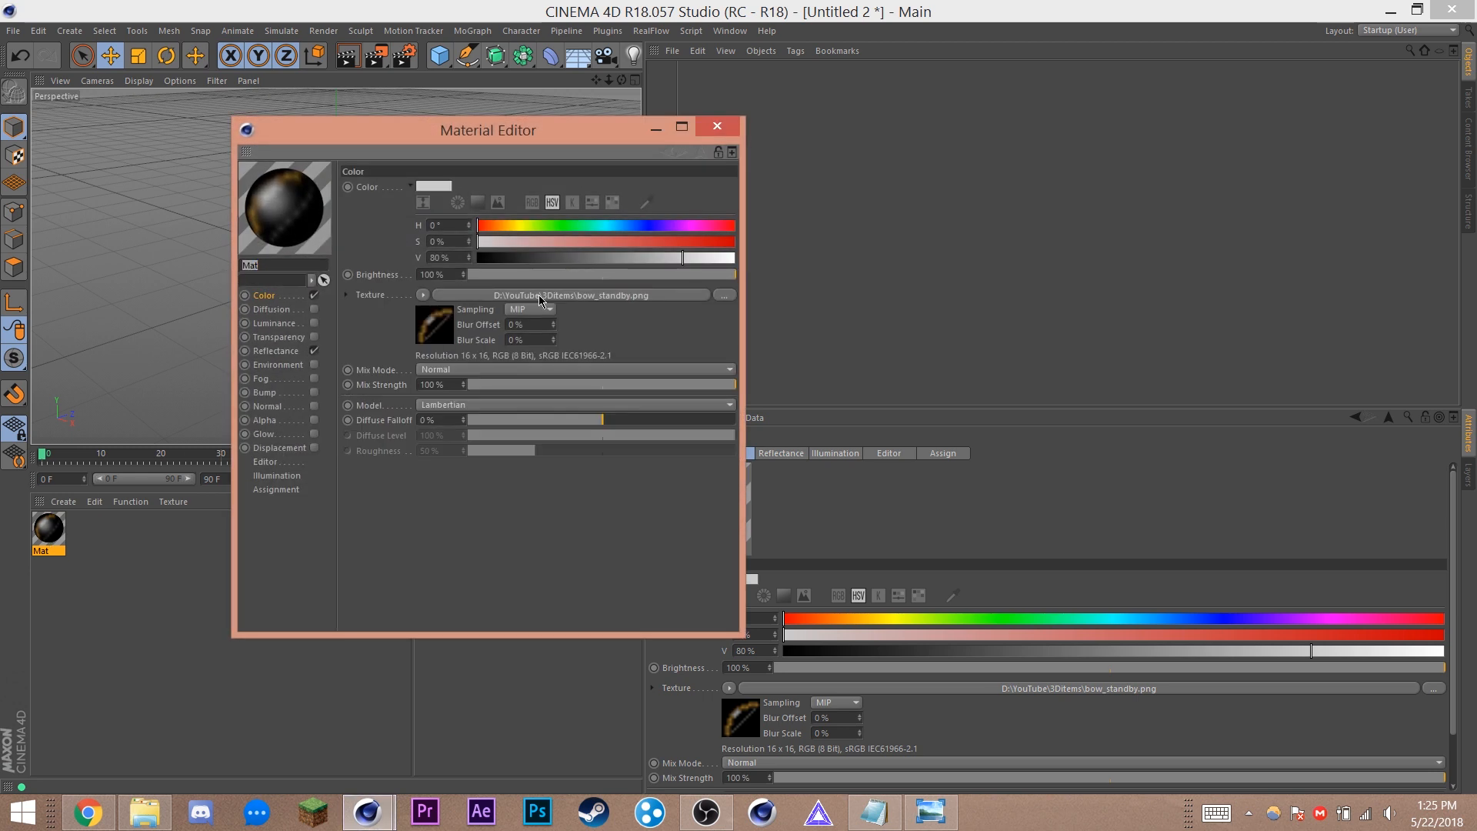
left_click(529, 309)
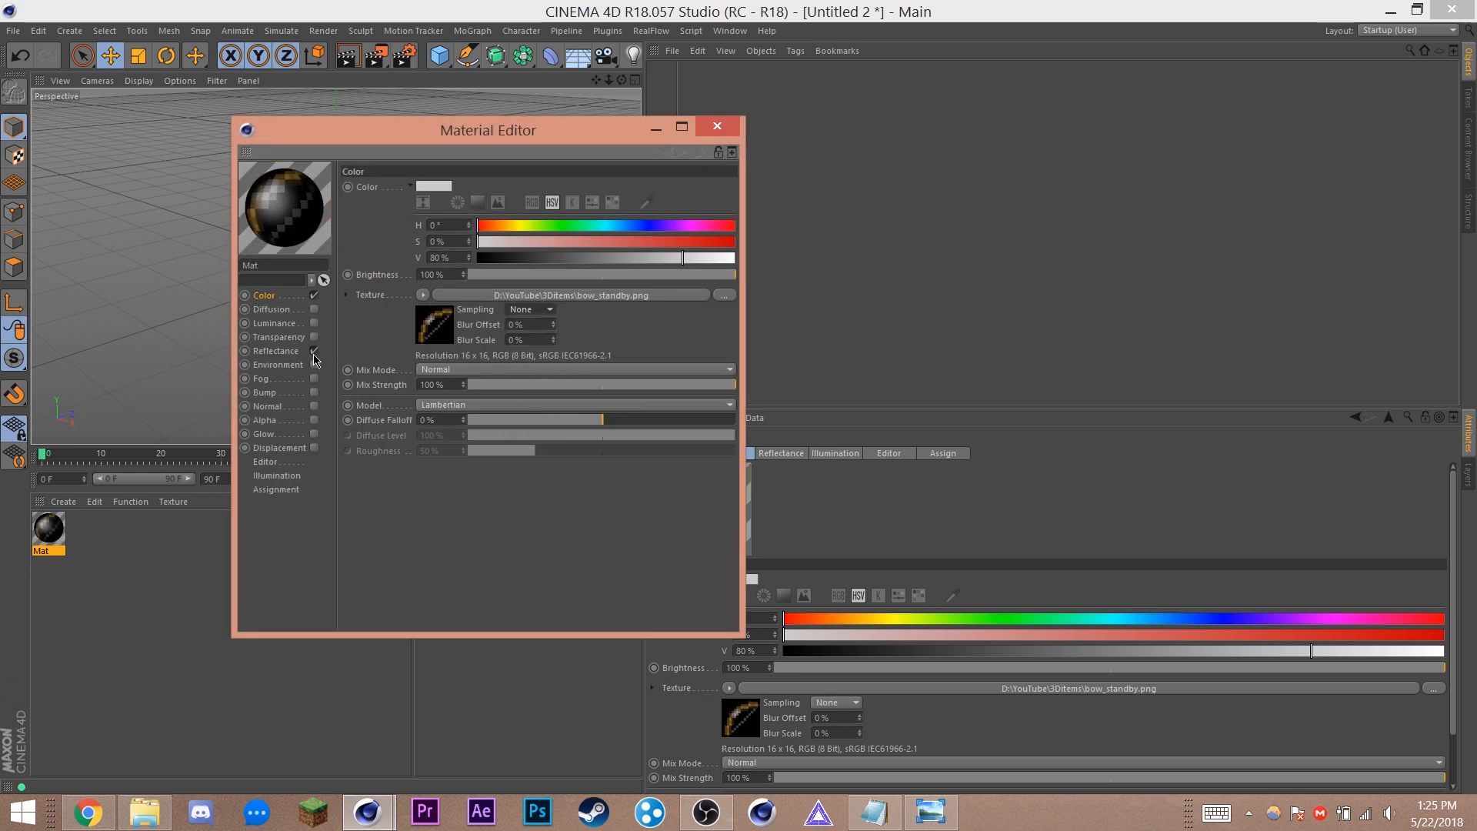
left_click(425, 294)
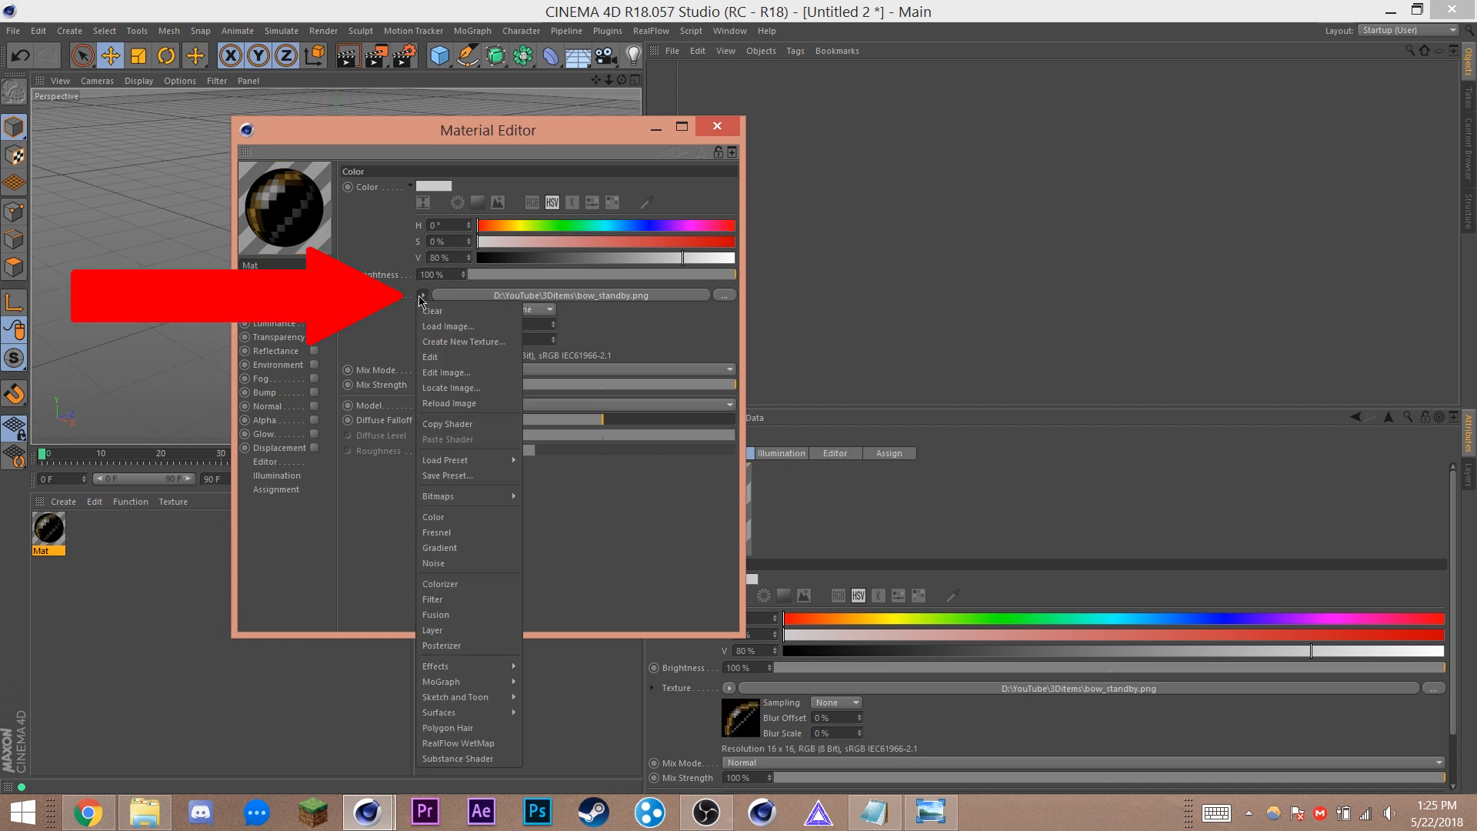
mouse_move(452, 423)
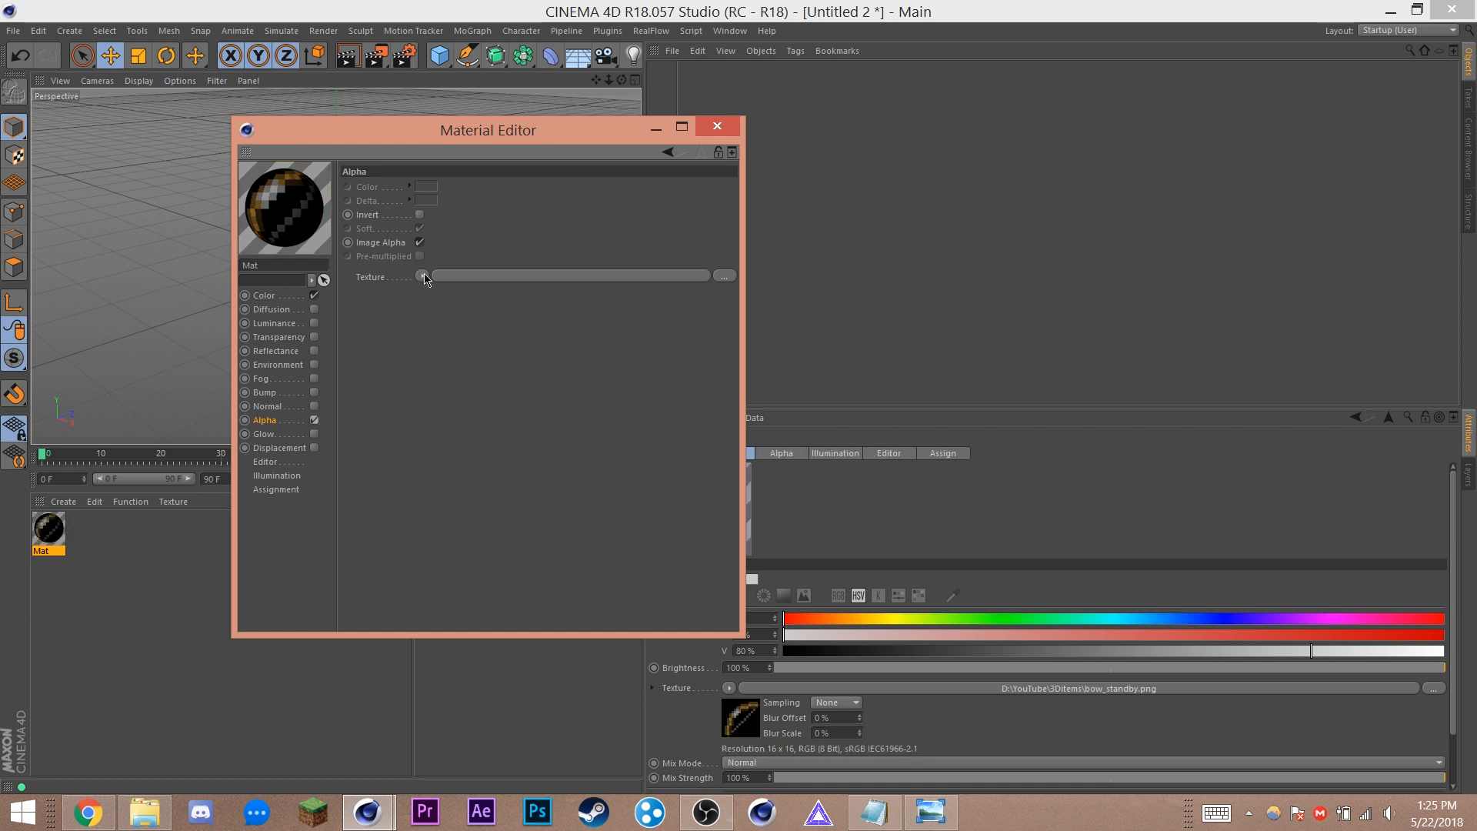
left_click(435, 56)
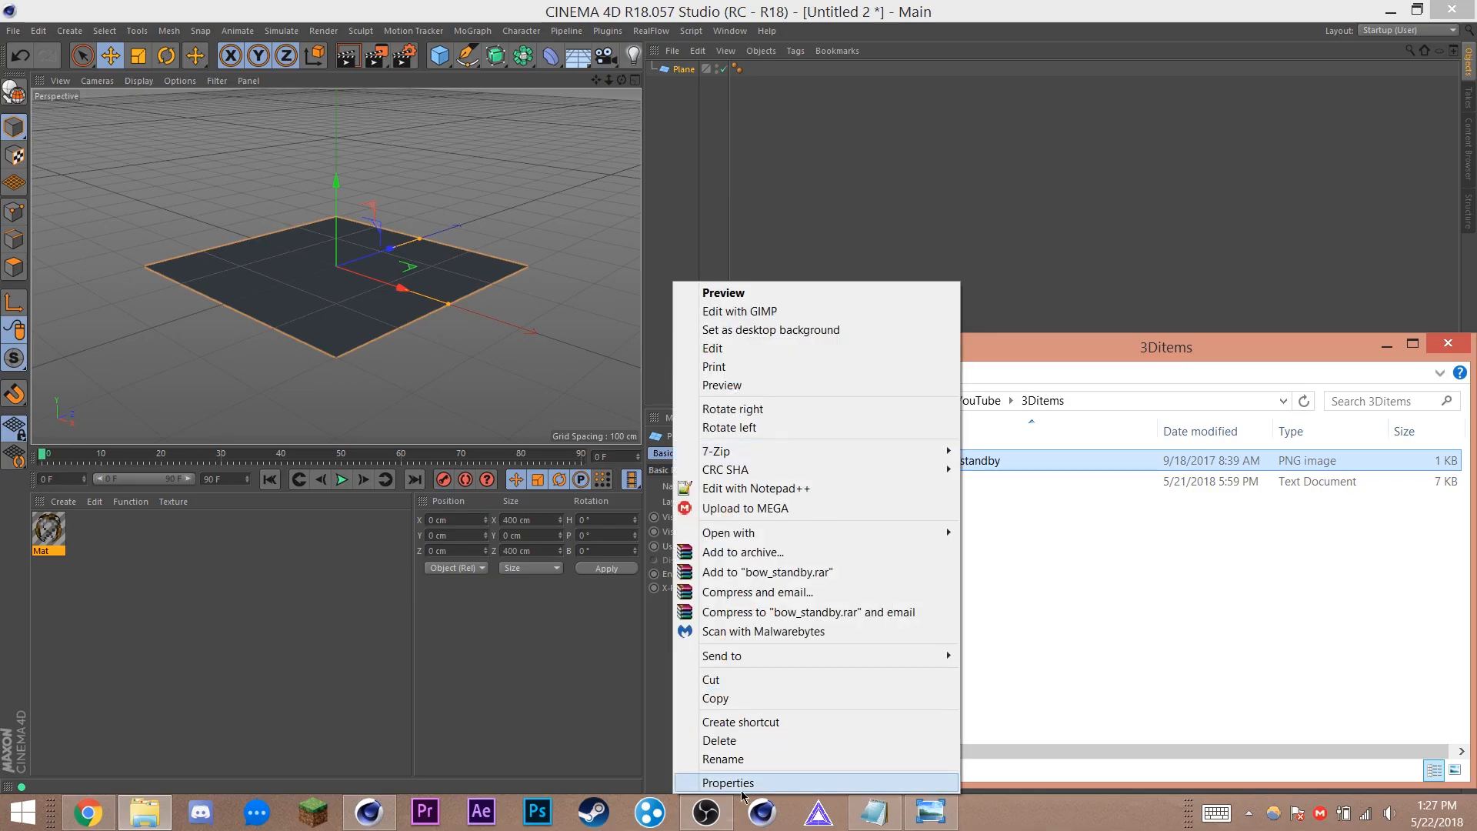
Step: Show the bow_standby image file's Properties in File Explorer to check its size
left_click(728, 781)
type("16")
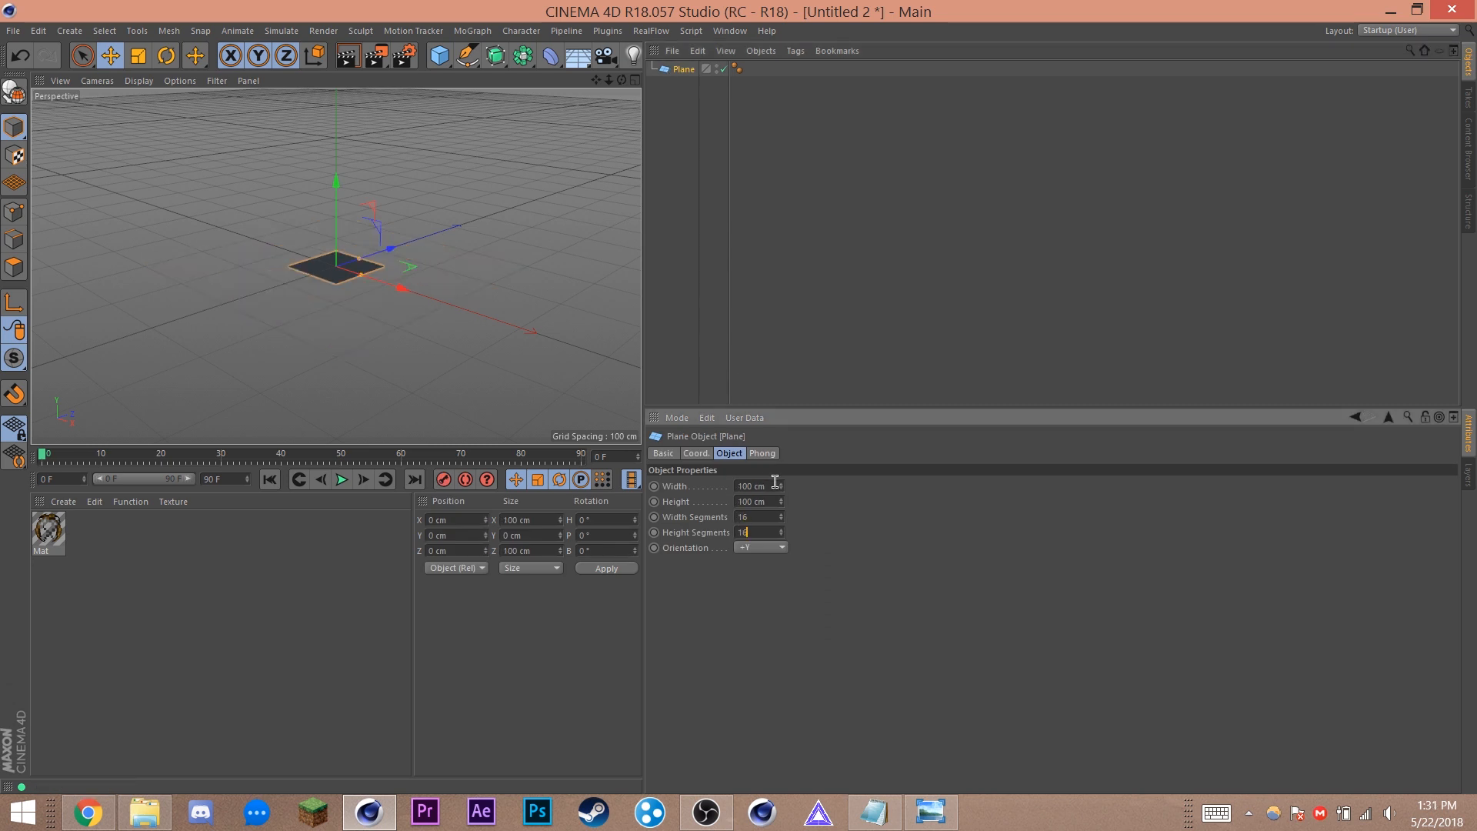
Step: Finish the plane's 16 by 16 grid and choose Gouraud Shading (Lines) viewport display
left_click(779, 548)
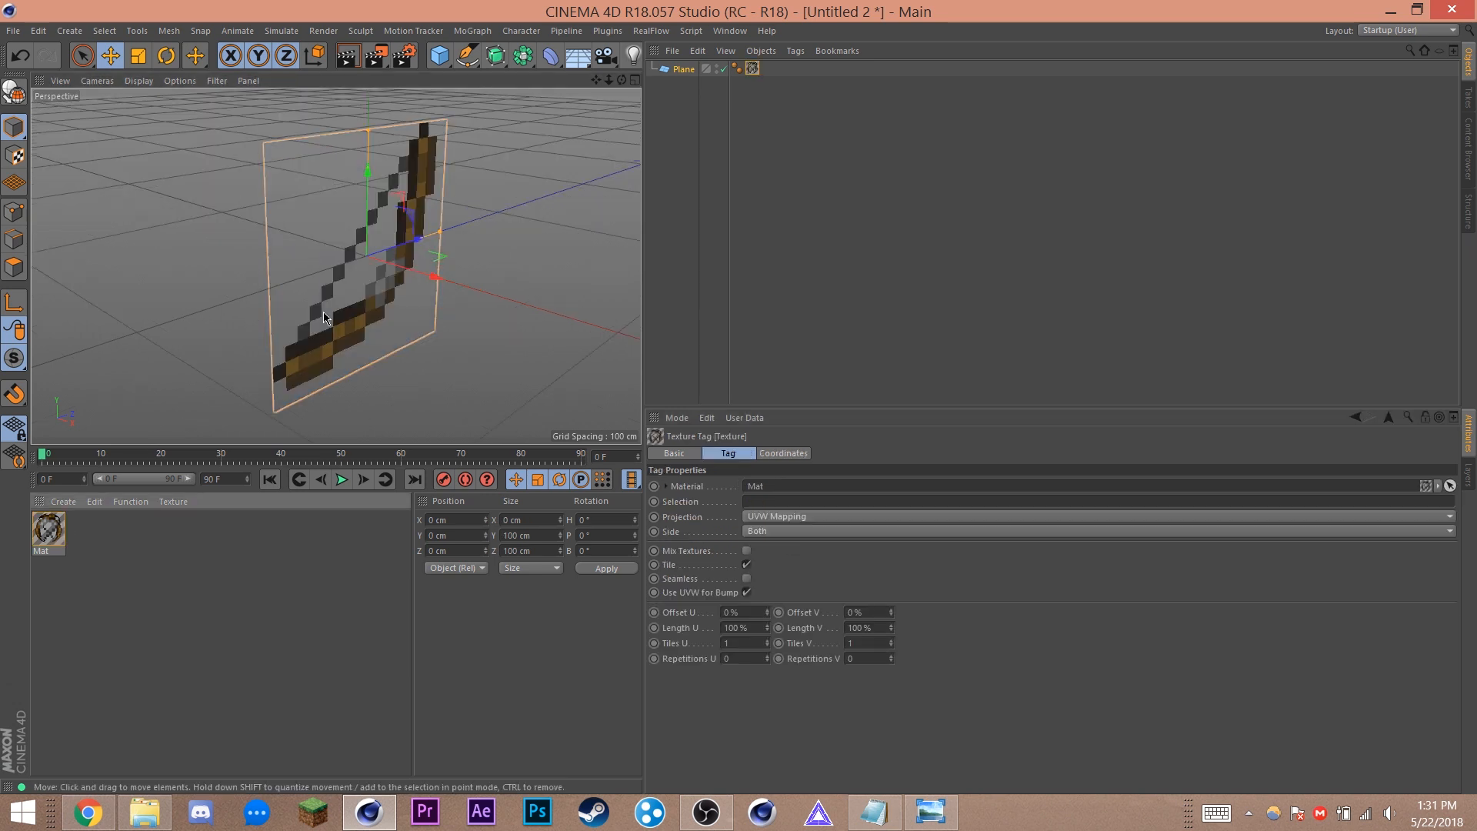
left_click(138, 80)
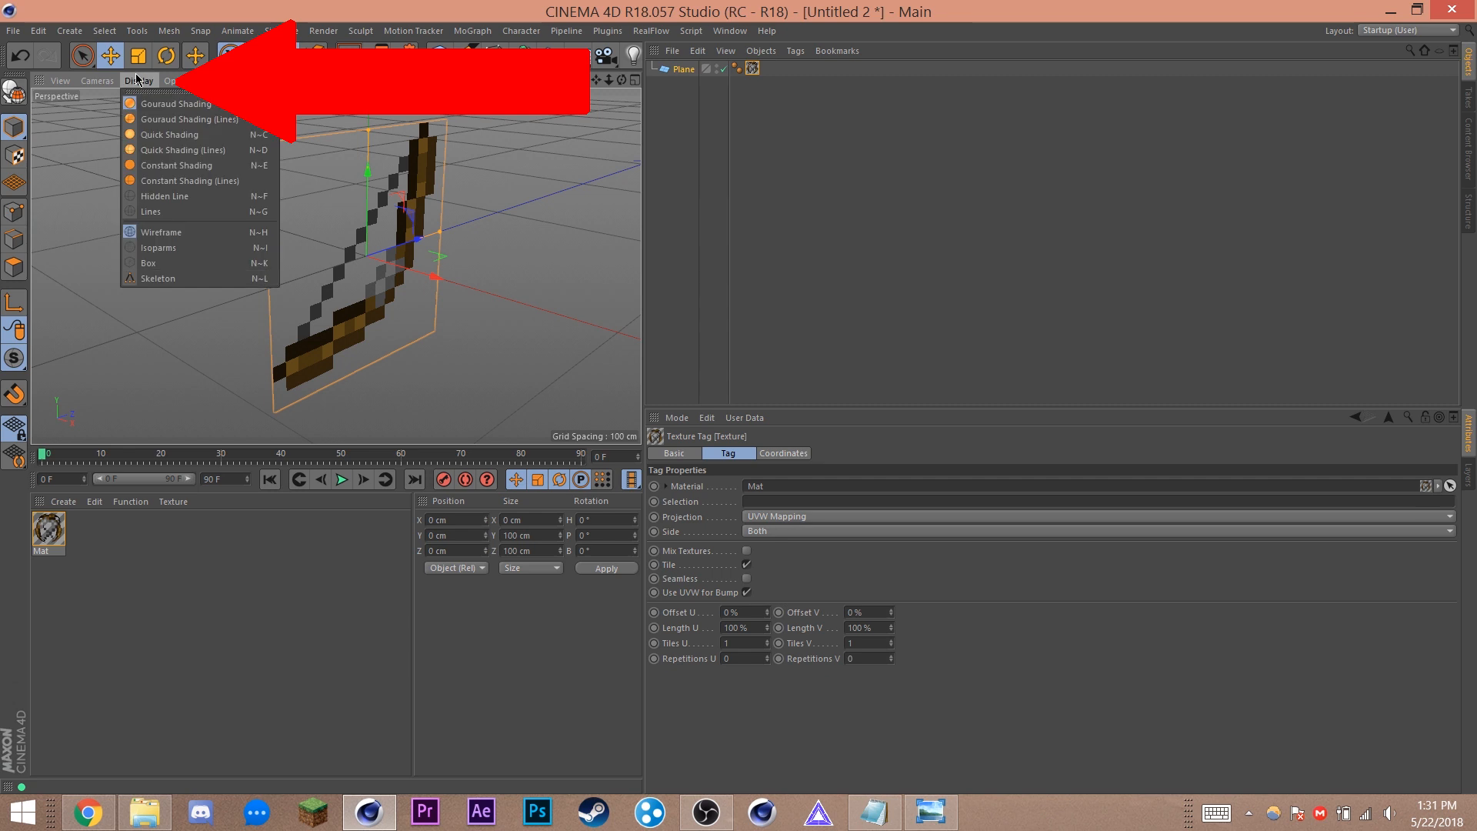
mouse_move(192, 120)
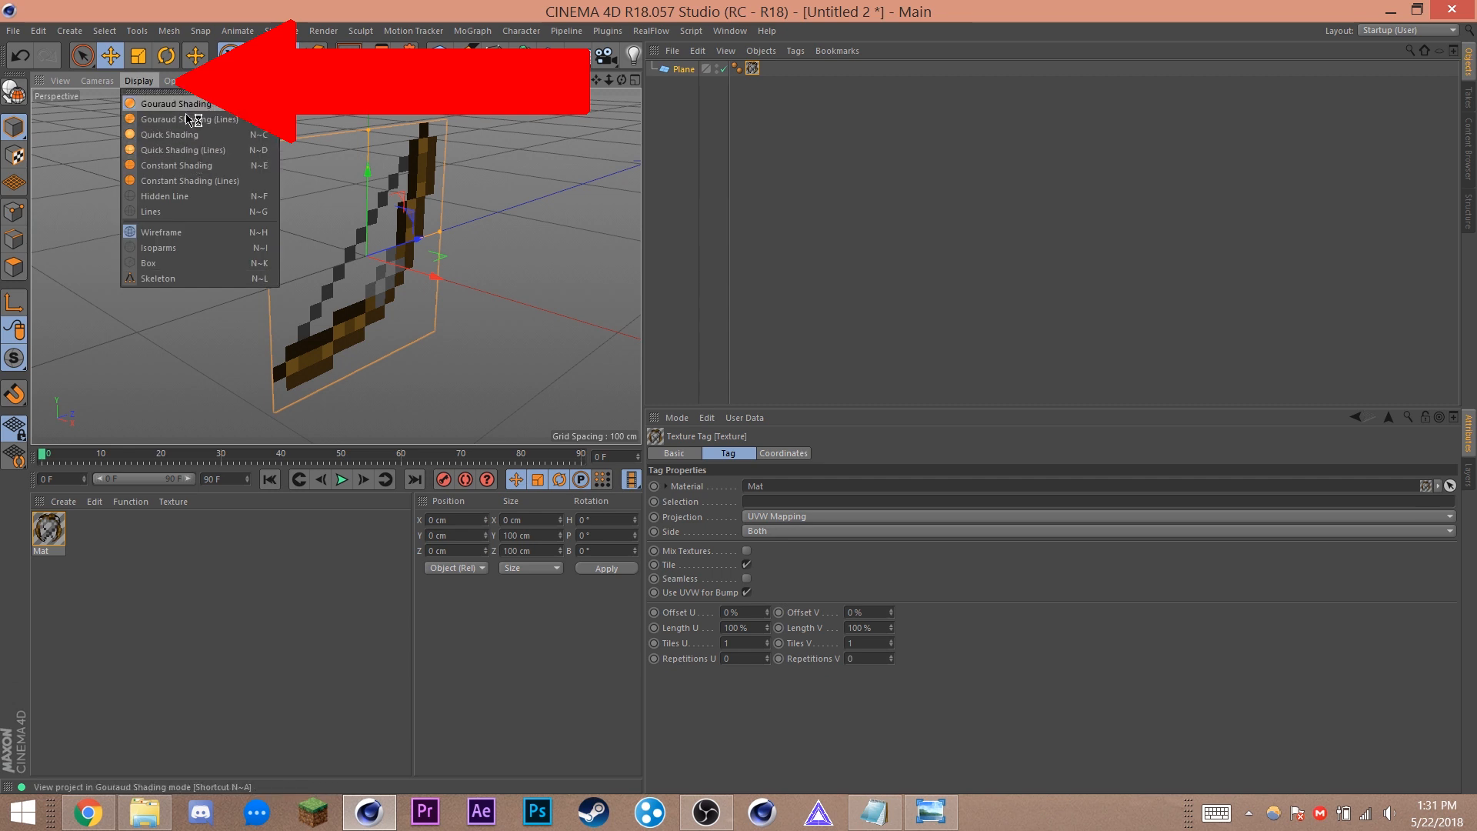
mouse_move(212, 165)
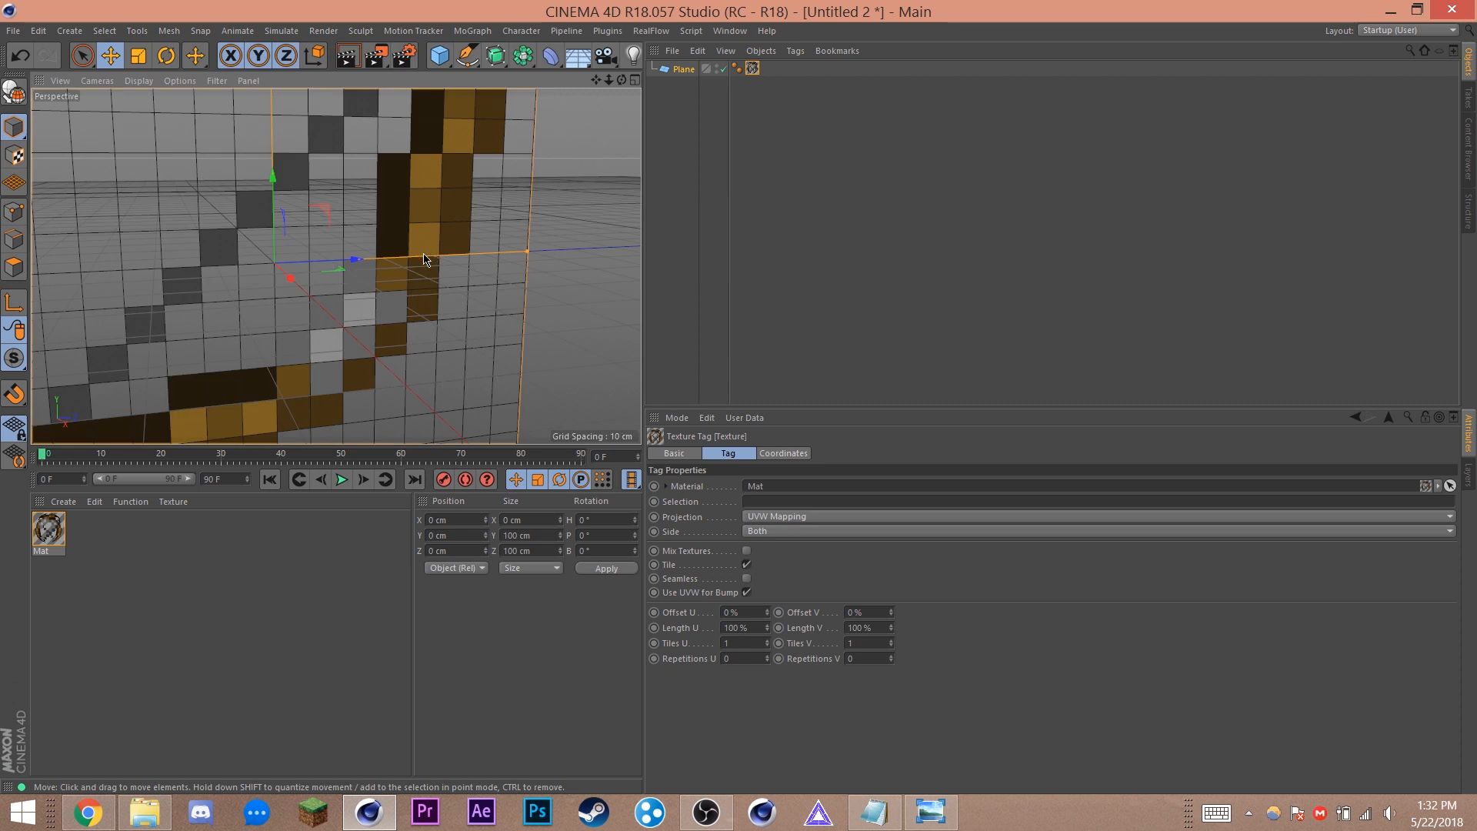
mouse_move(431, 268)
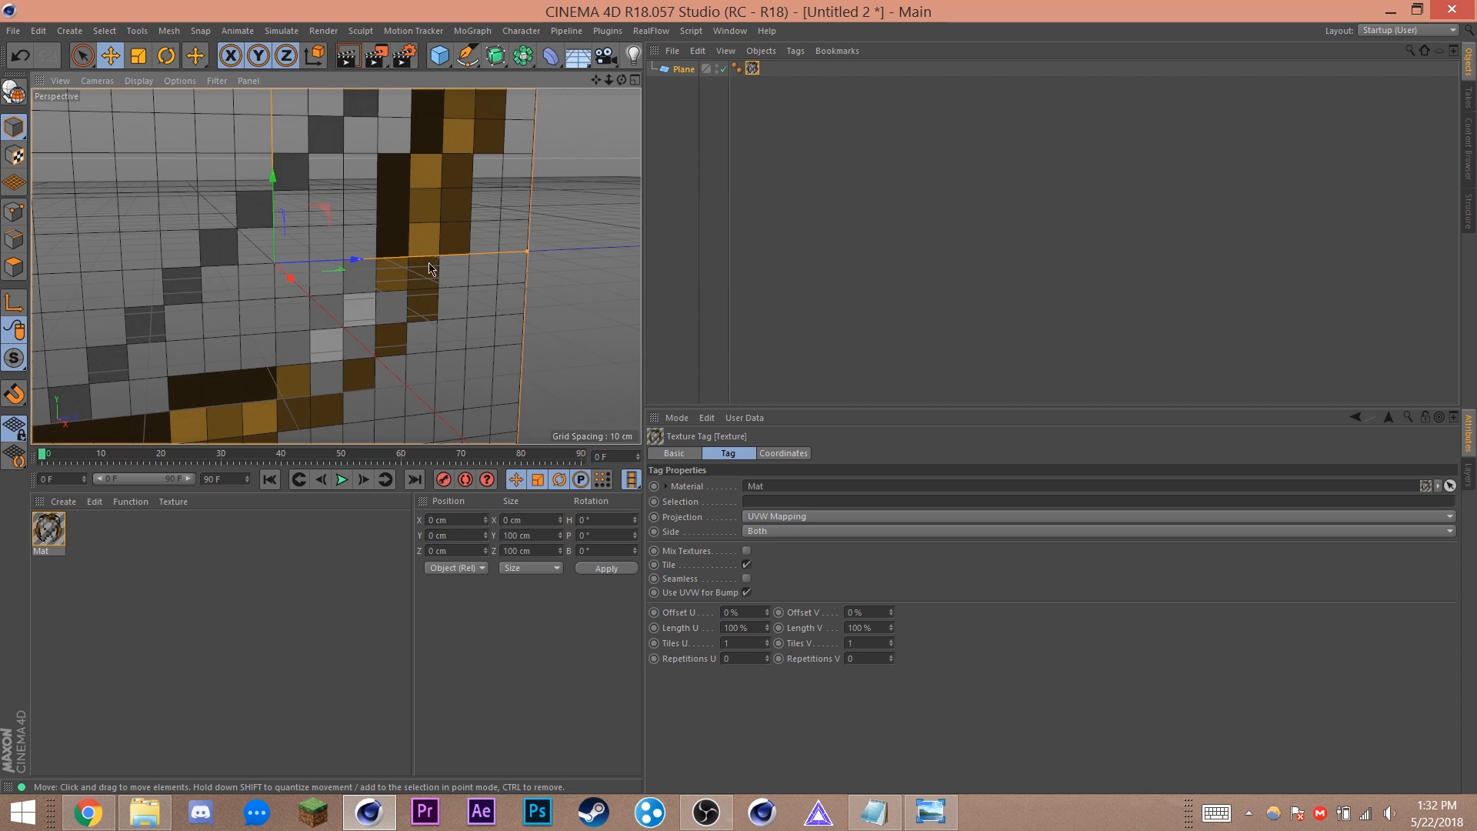
mouse_move(429, 310)
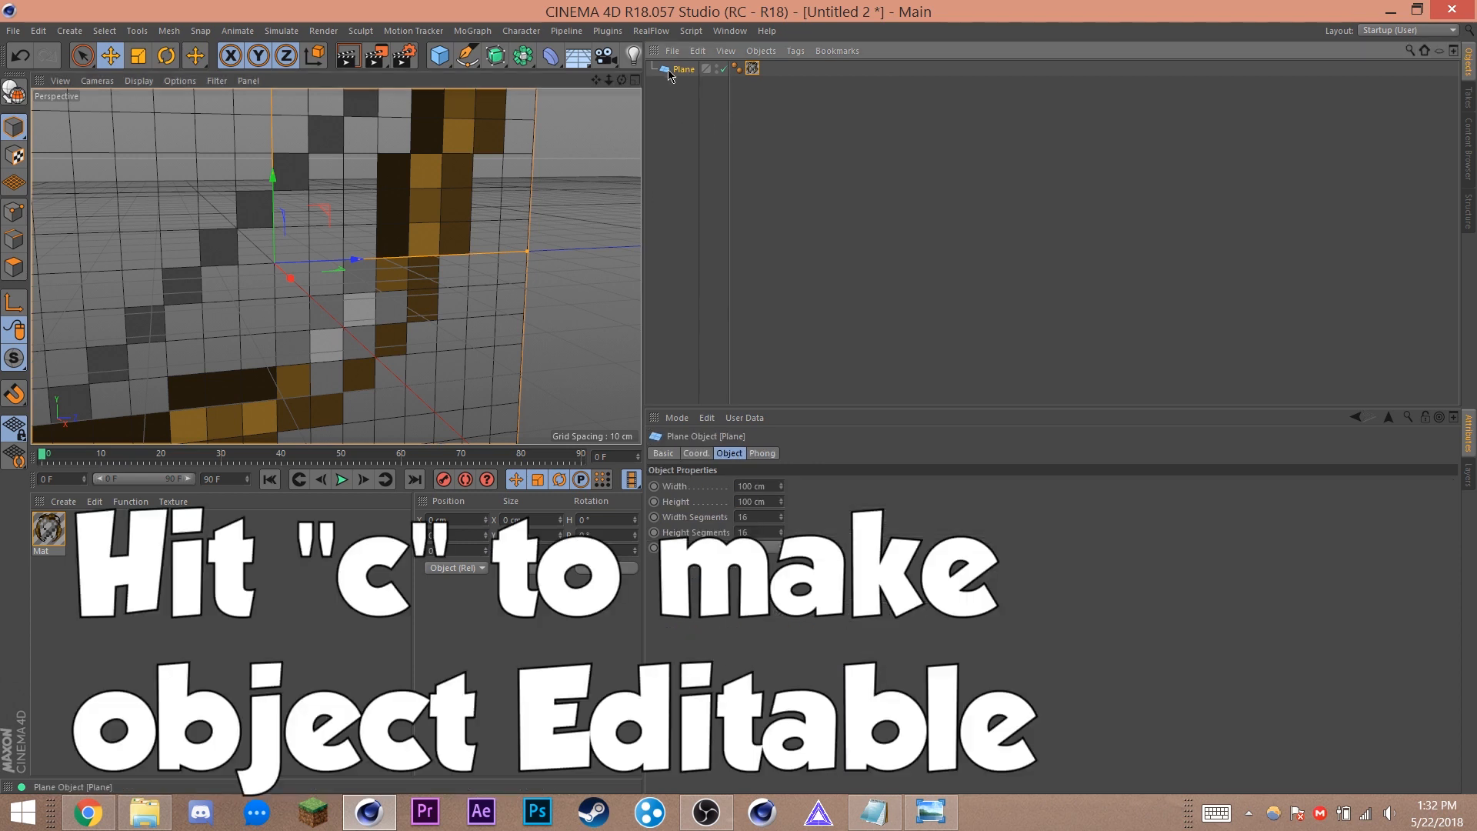
Step: Make the bow plane an editable polygon object (C) in the perspective view
key("c")
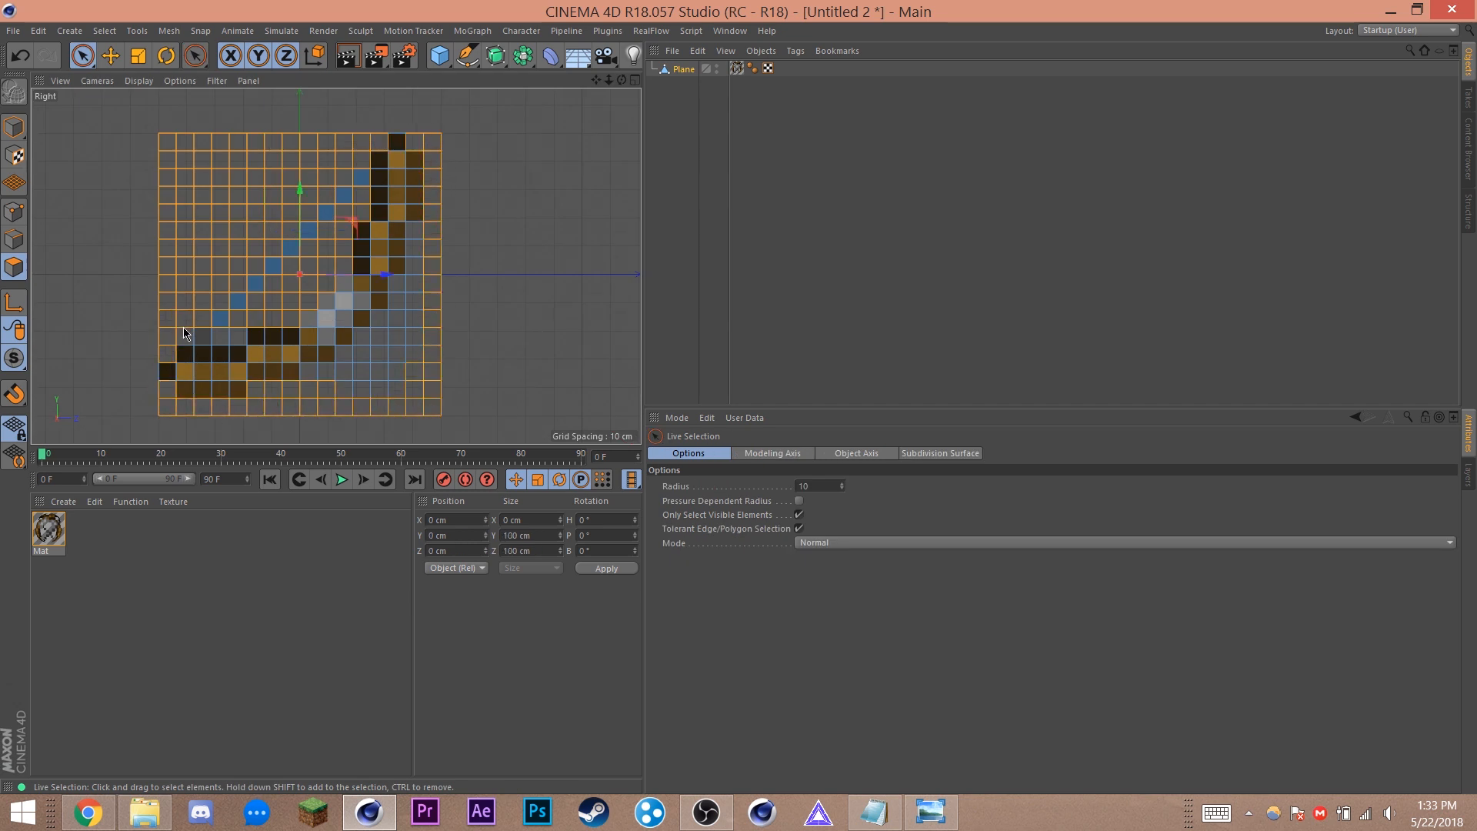
mouse_move(420, 282)
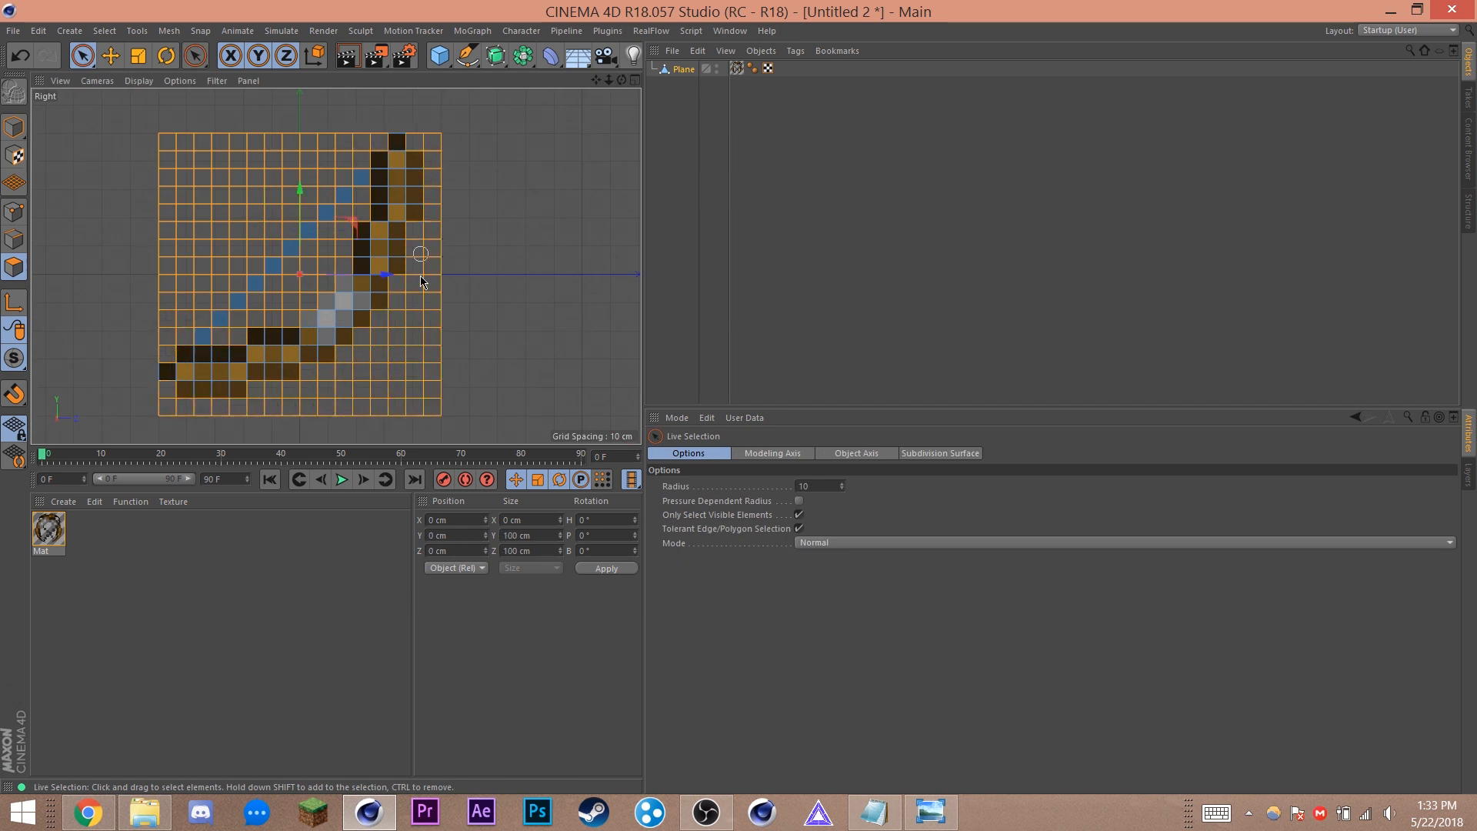
mouse_move(595, 375)
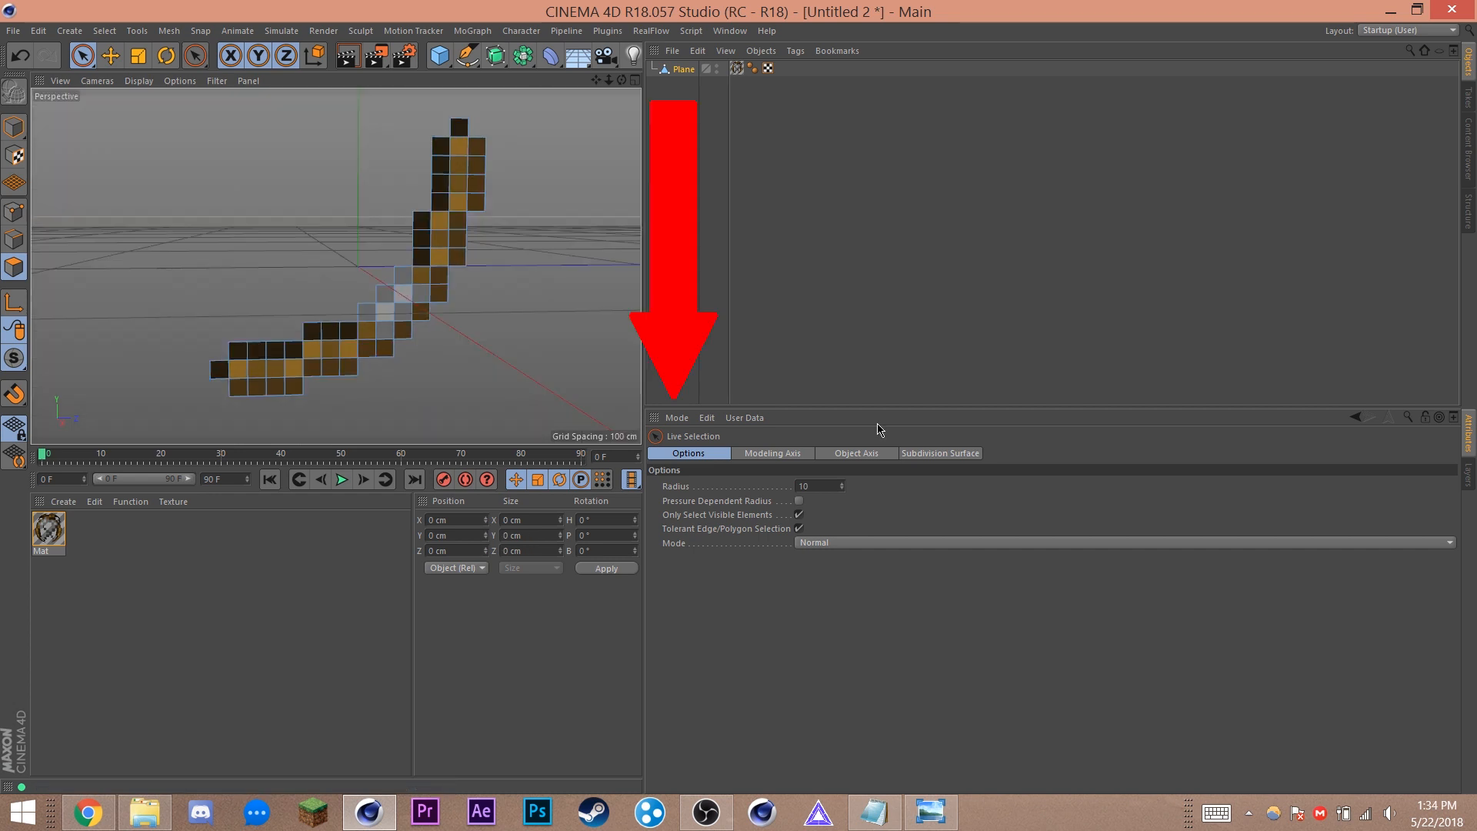
mouse_move(677, 408)
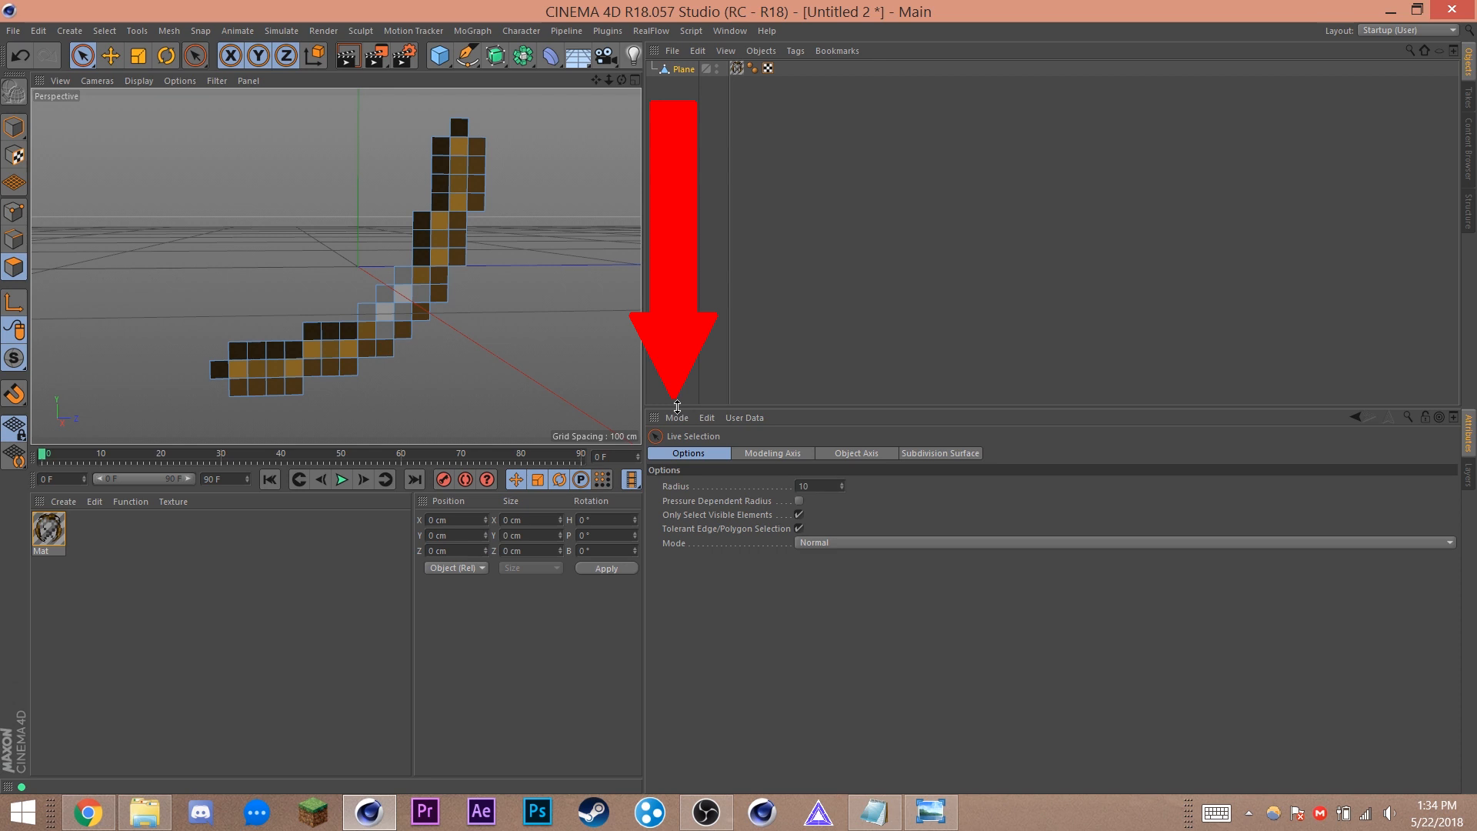
Step: Switch the Attribute Manager to Modeling mode and select every pixel polygon with Ctrl+A
left_click(677, 417)
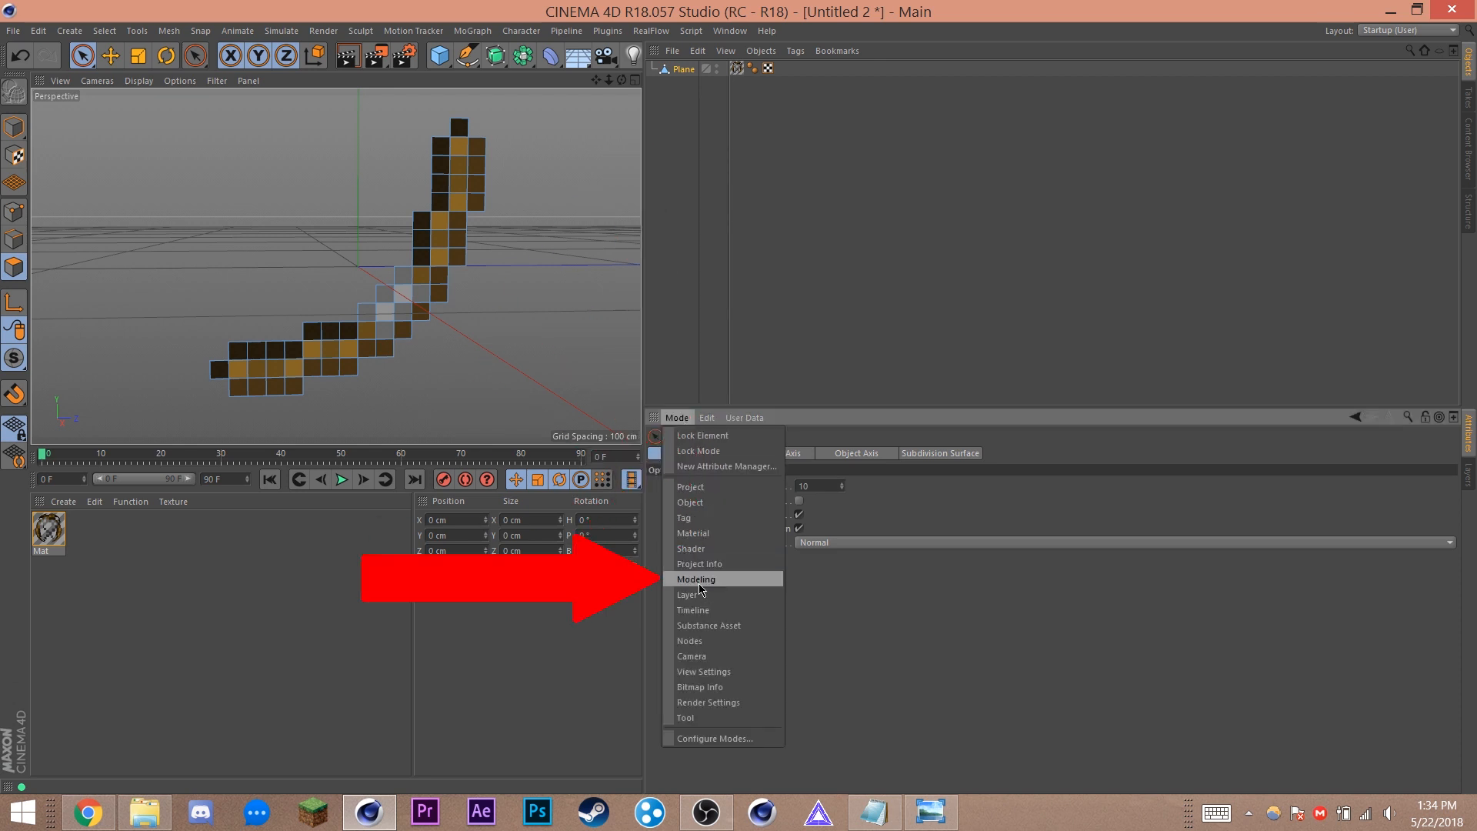
left_click(696, 579)
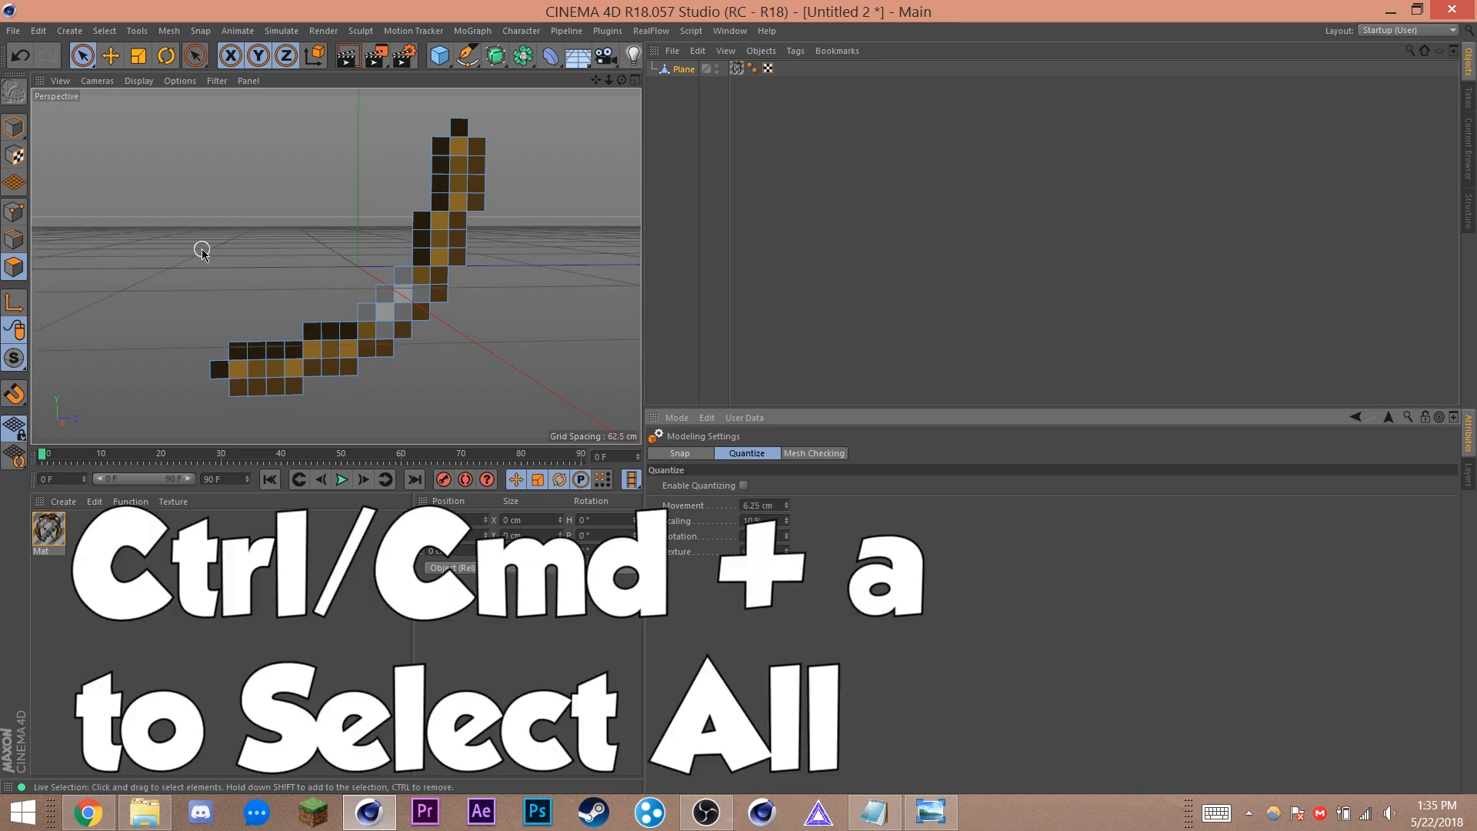
key("ctrl+a")
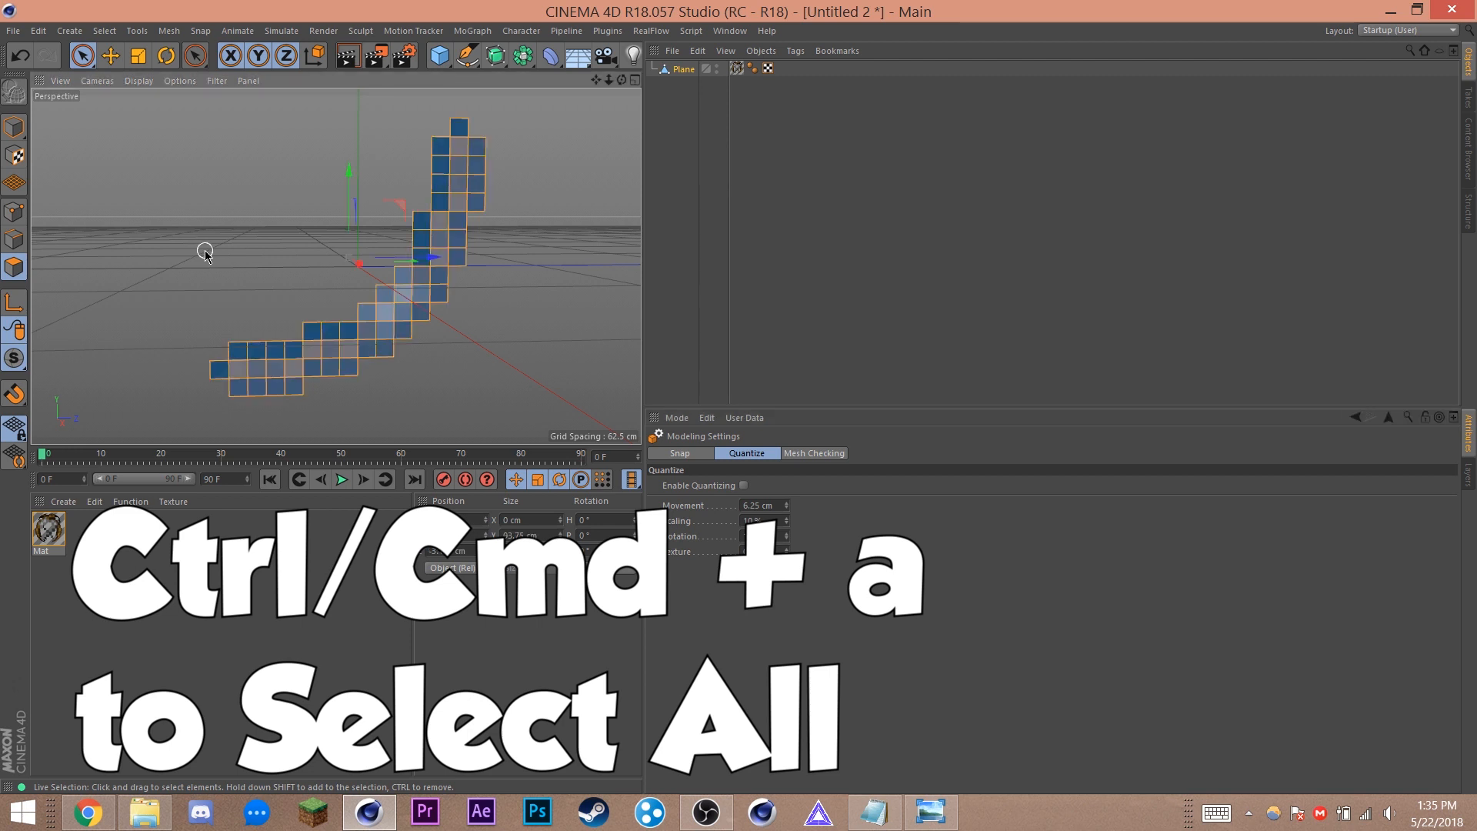
mouse_move(259, 206)
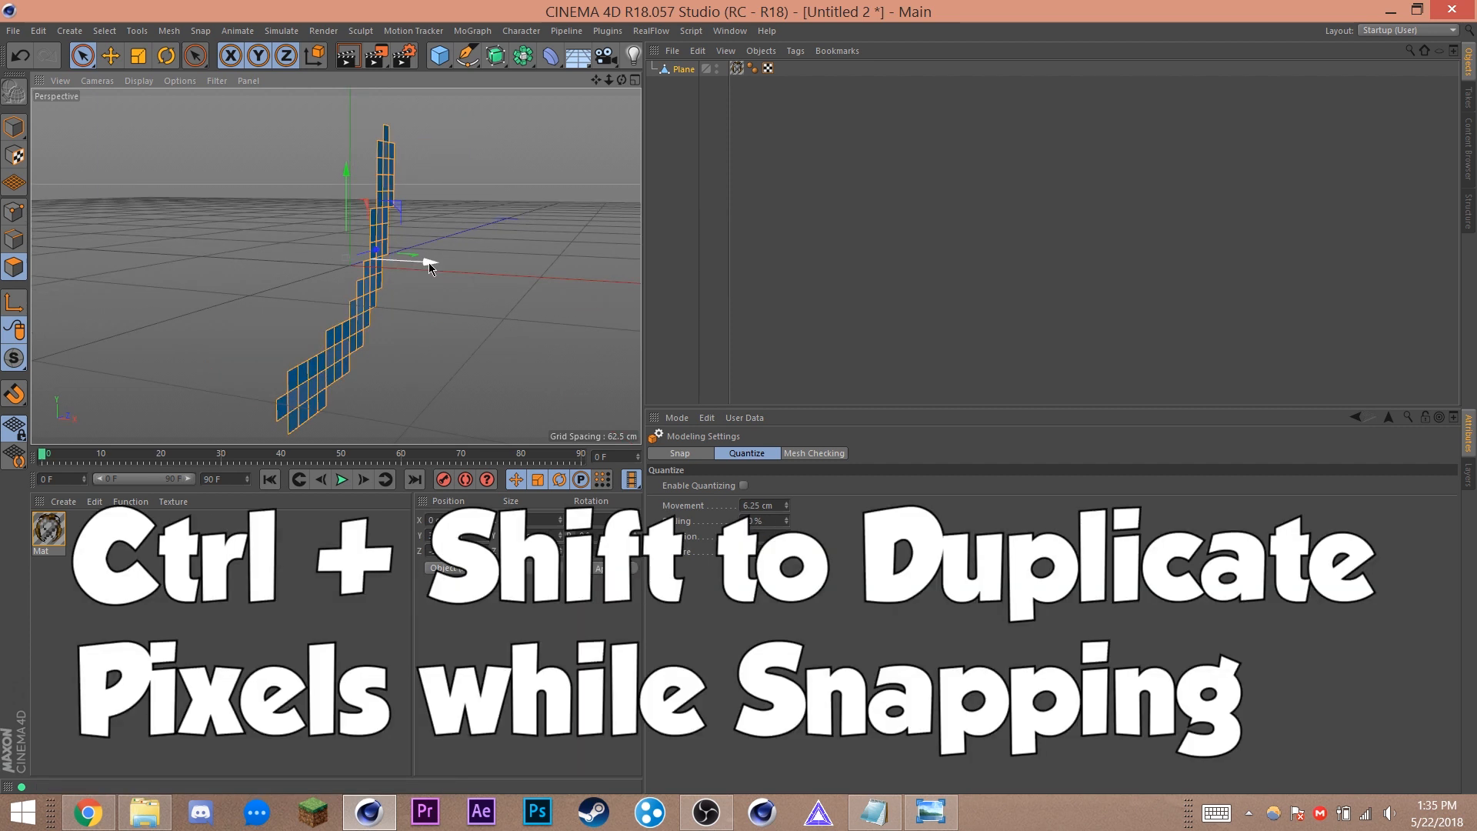
Step: Extrude the selected pixel polygons into snapped cubes and paste a copy as Plane.1
left_click_drag(404, 252, 414, 263)
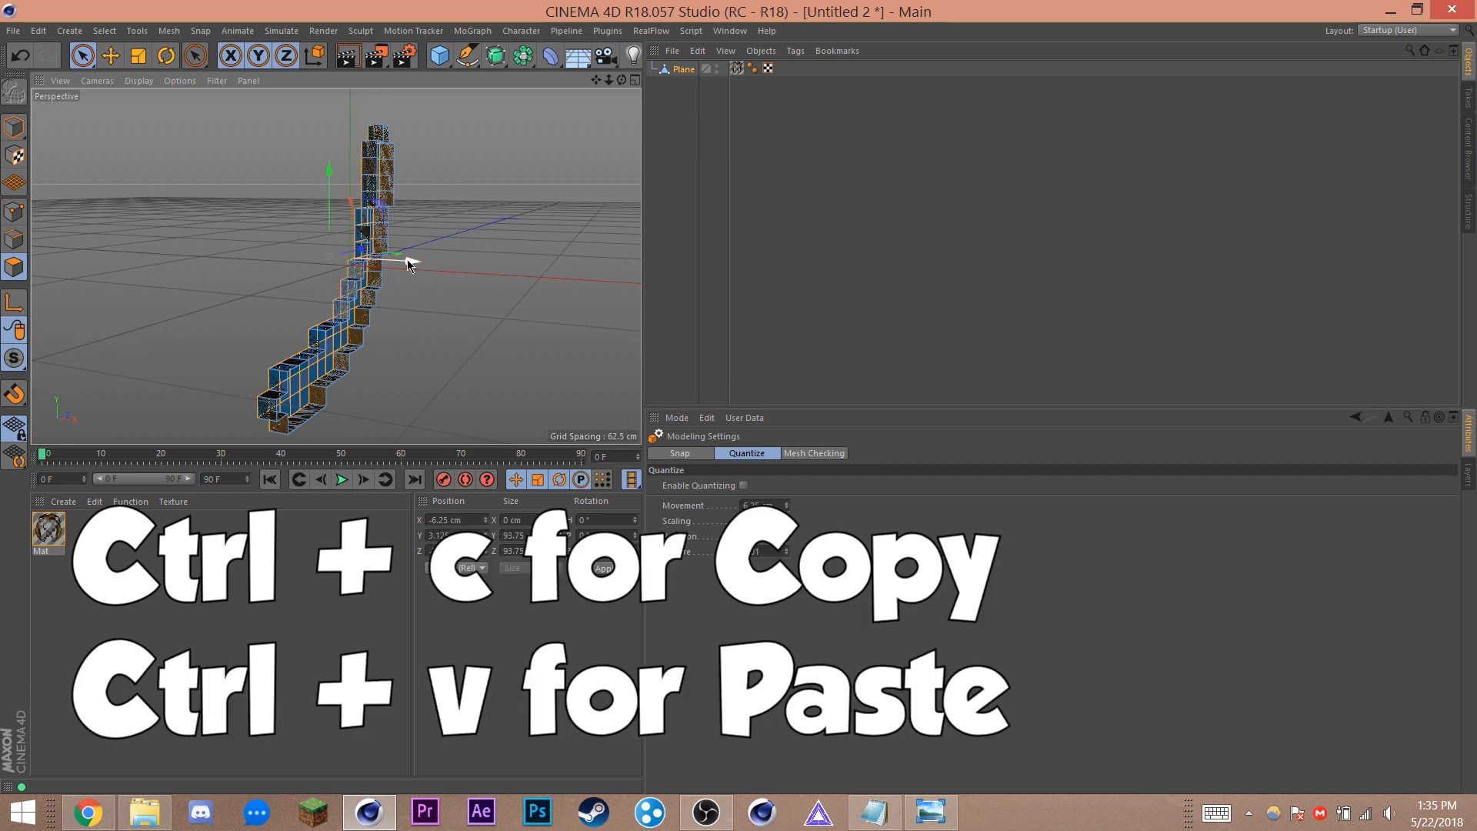
key("ctrl+v")
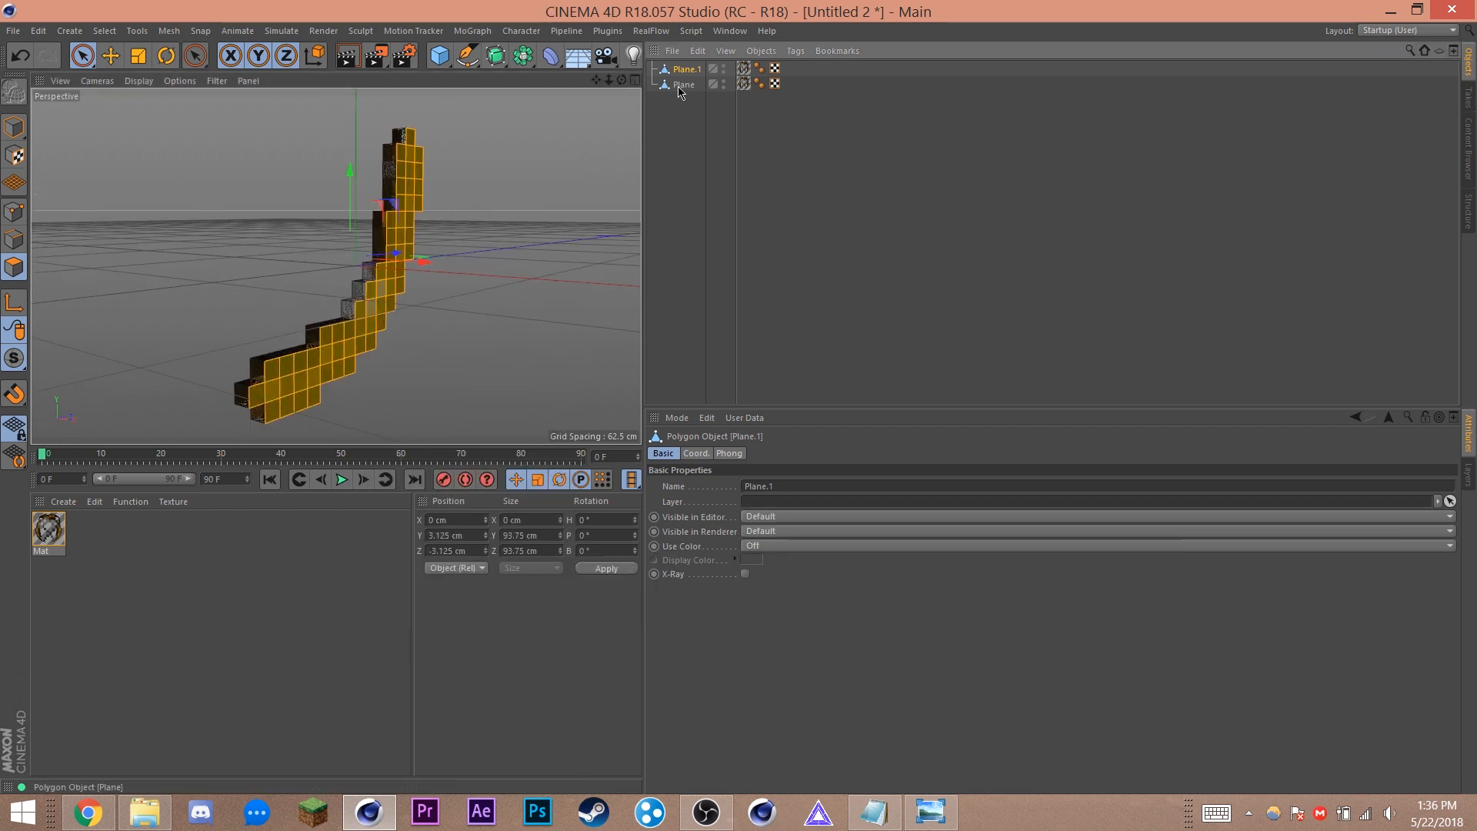
Step: Connect Plane and Plane.1 into one object with Connect Objects + Delete, then Optimize the mesh
left_click(680, 85)
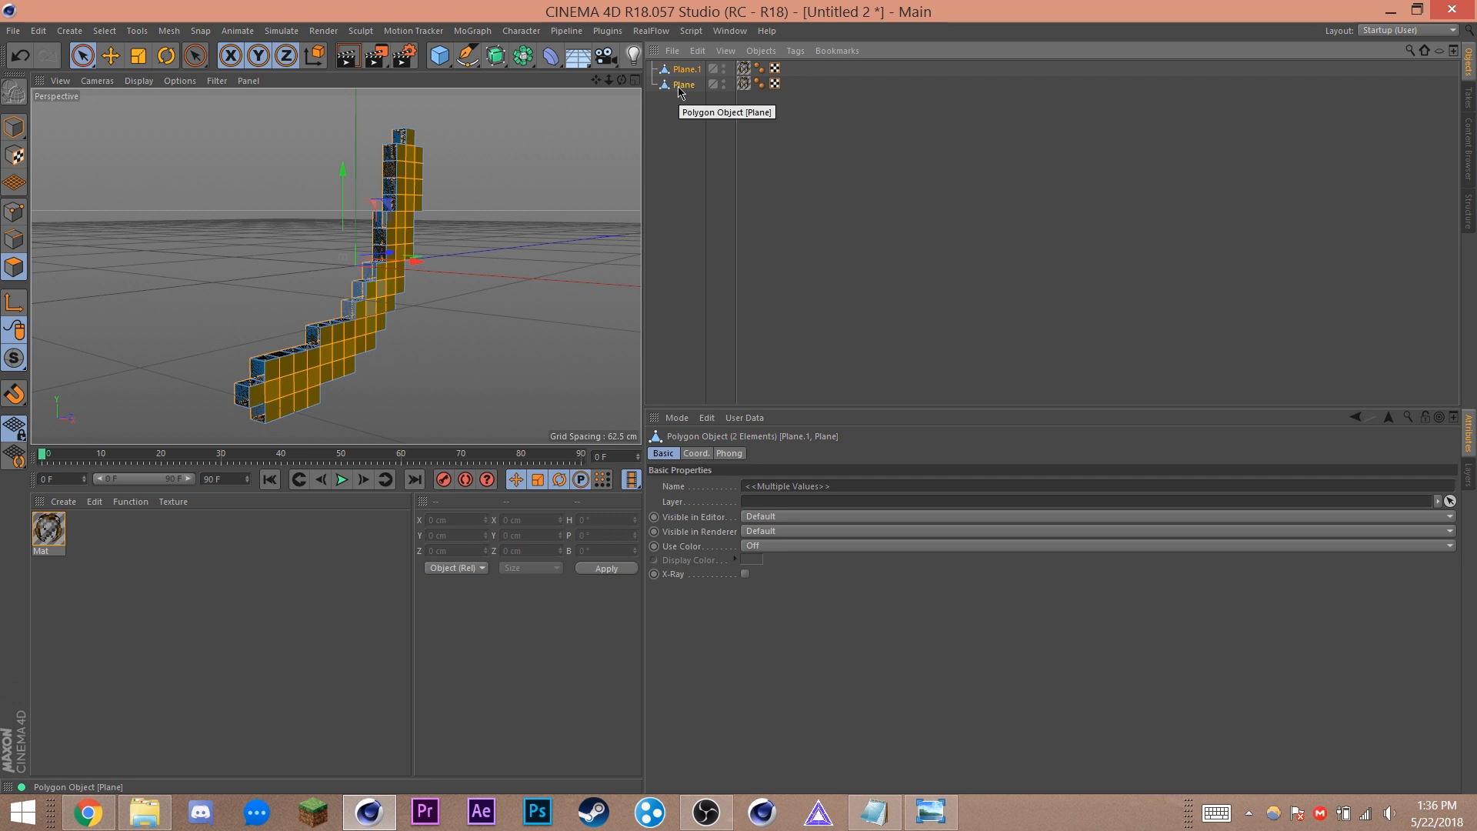
right_click(682, 83)
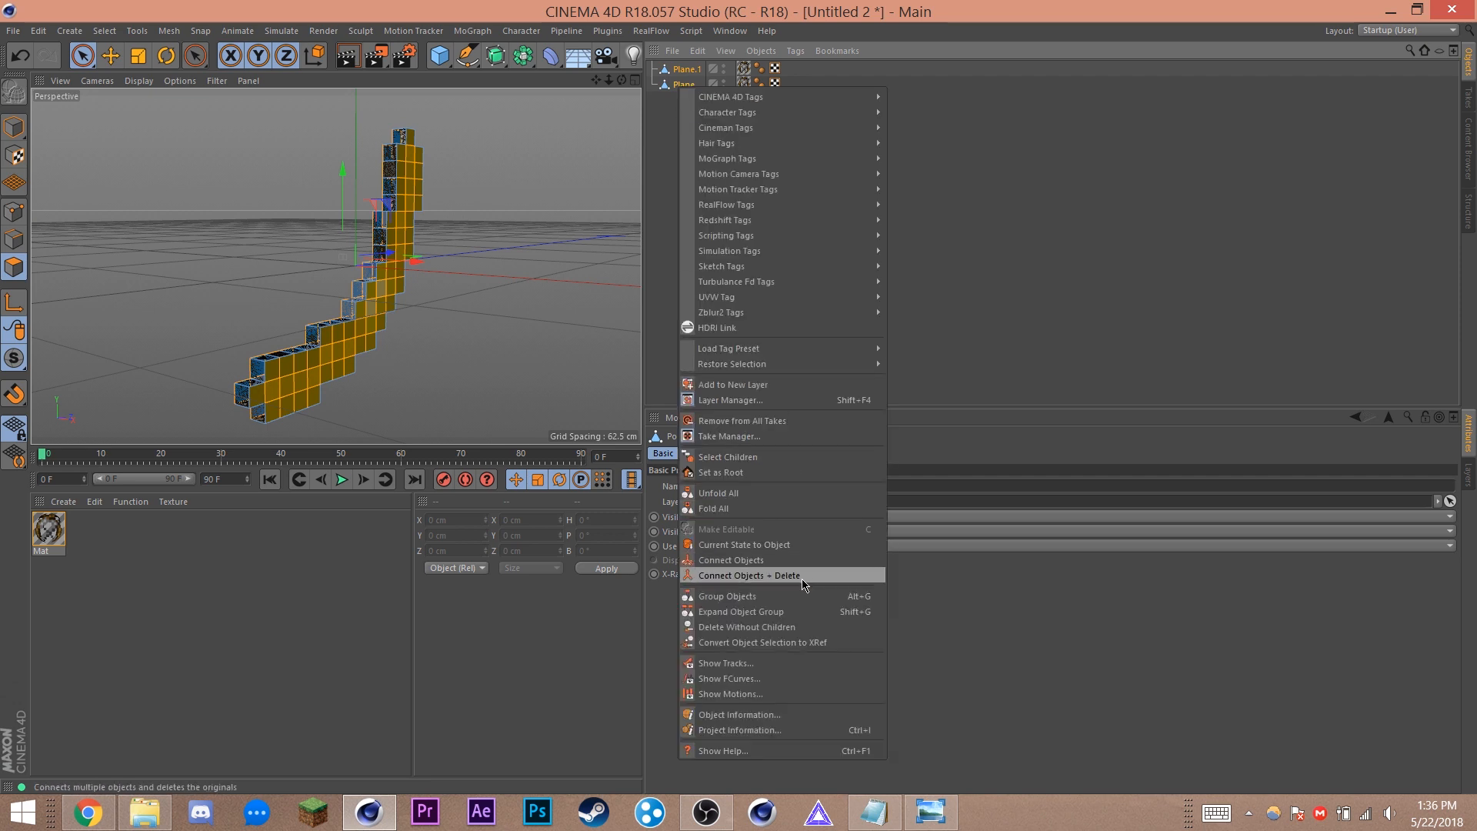
left_click(749, 576)
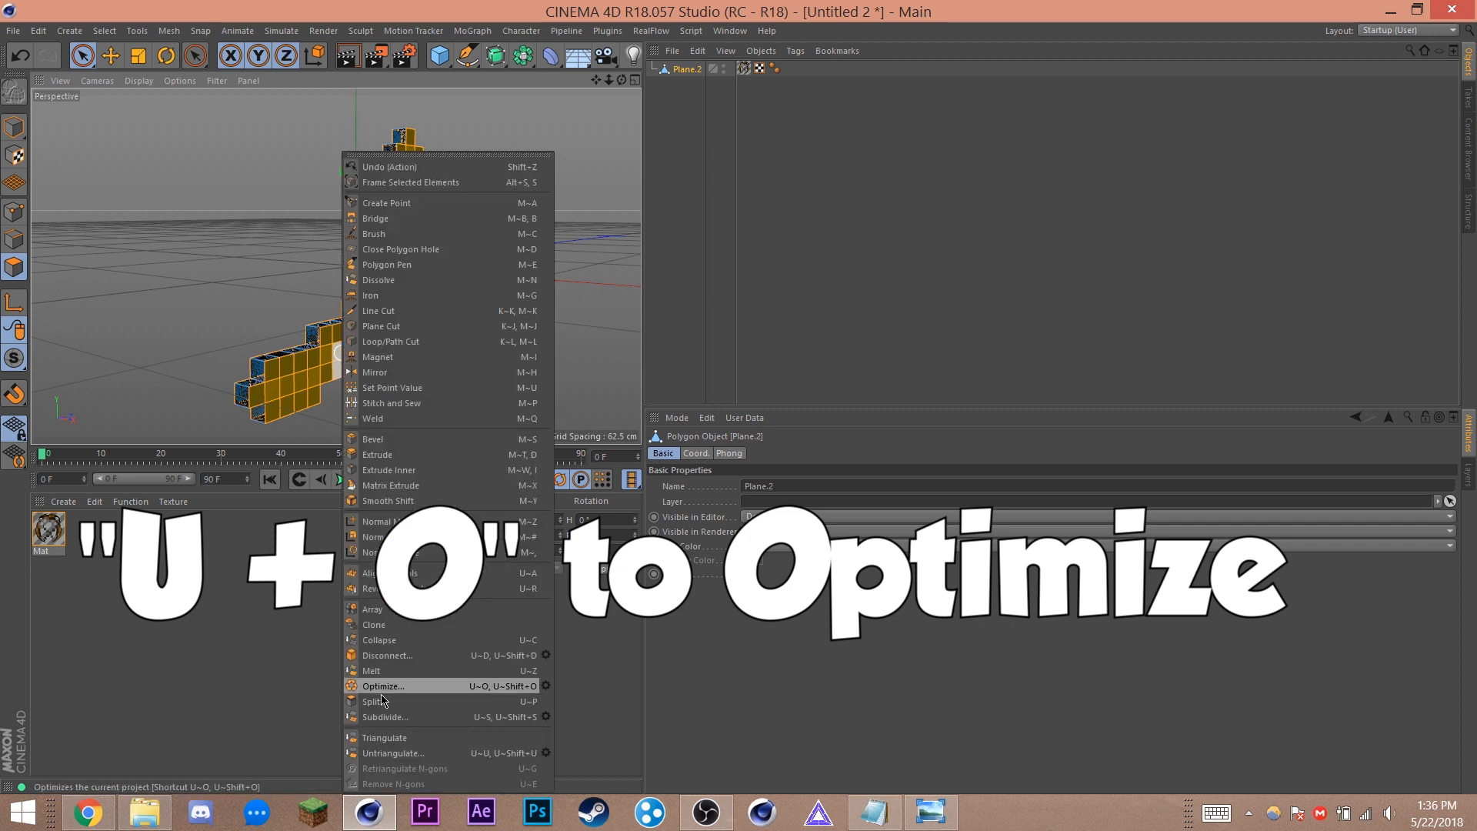
left_click(381, 686)
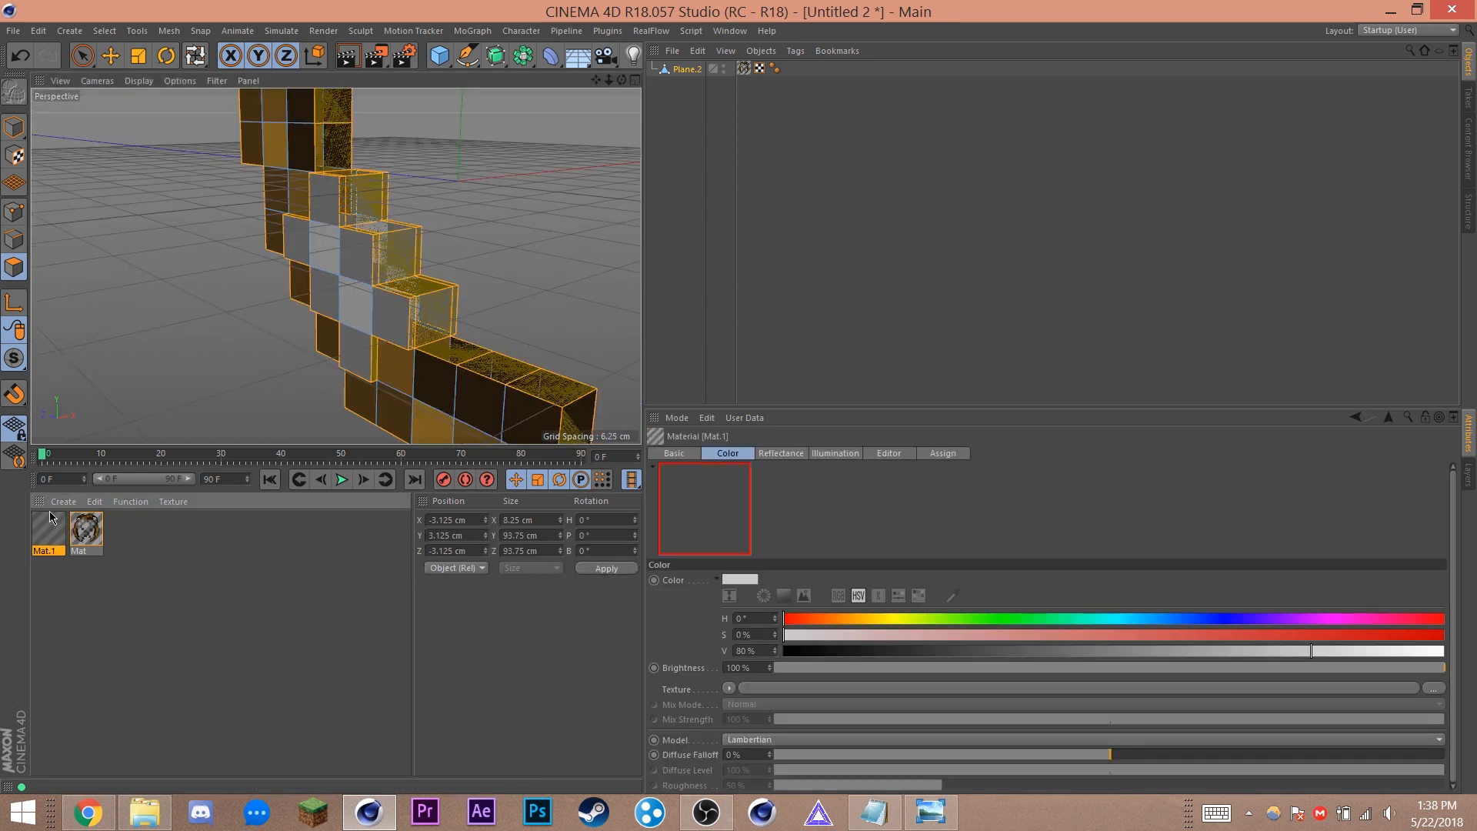
Step: Give Mat.1 a brown colour and drag it onto a polygon selection of the bow's sides
double_click(47, 529)
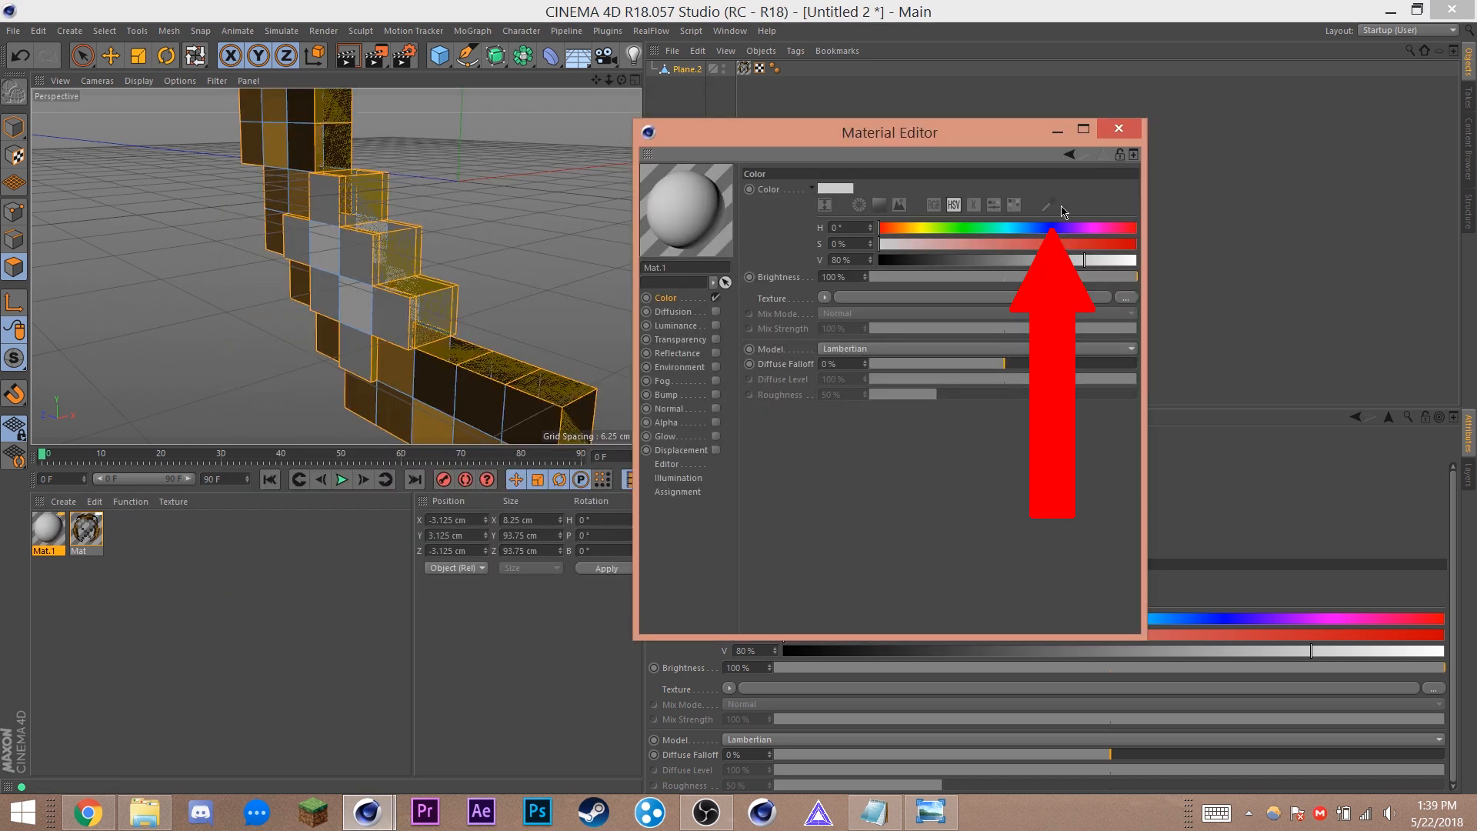
left_click(1046, 205)
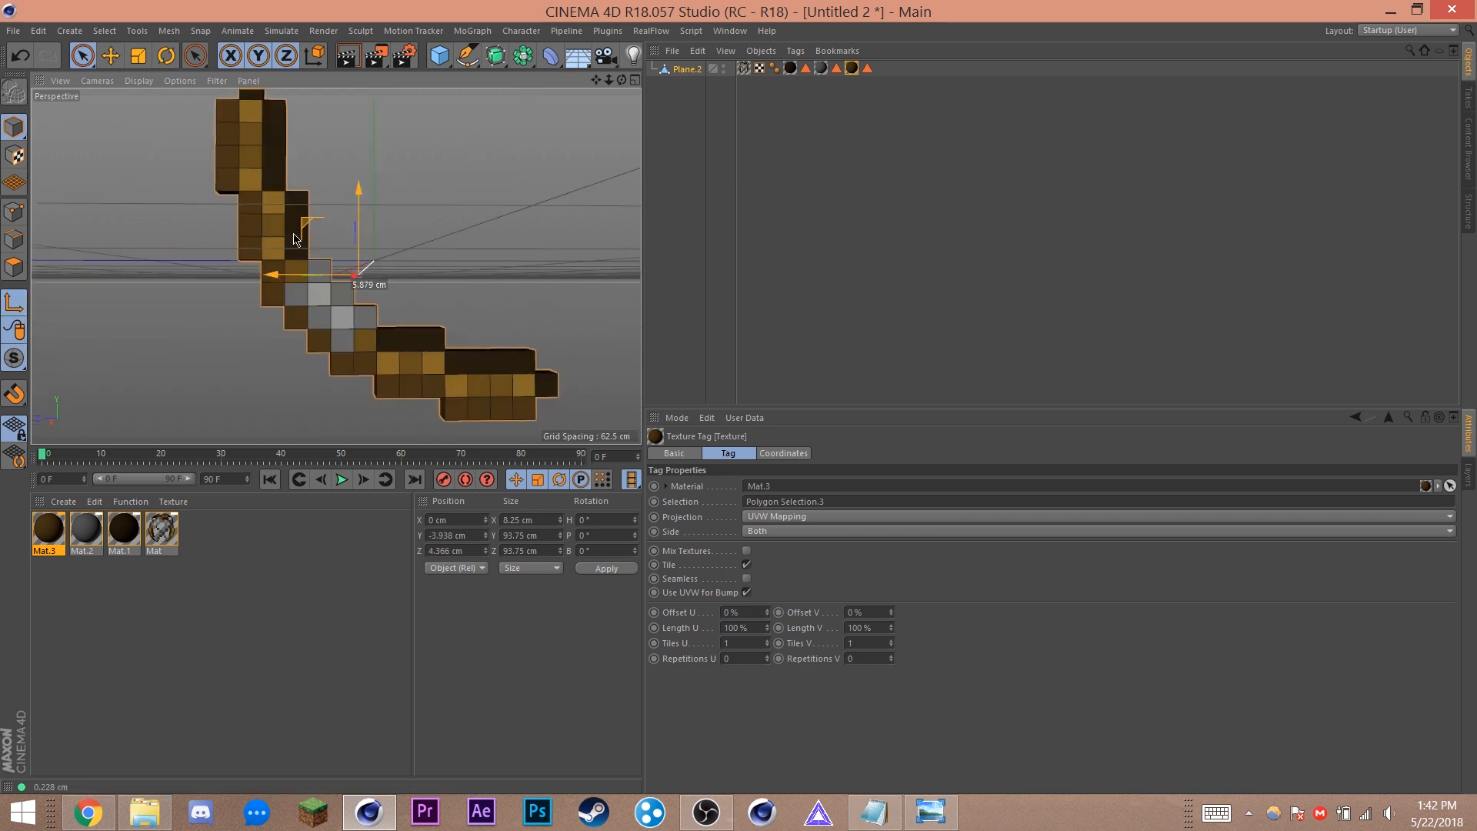
left_click_drag(368, 274, 325, 323)
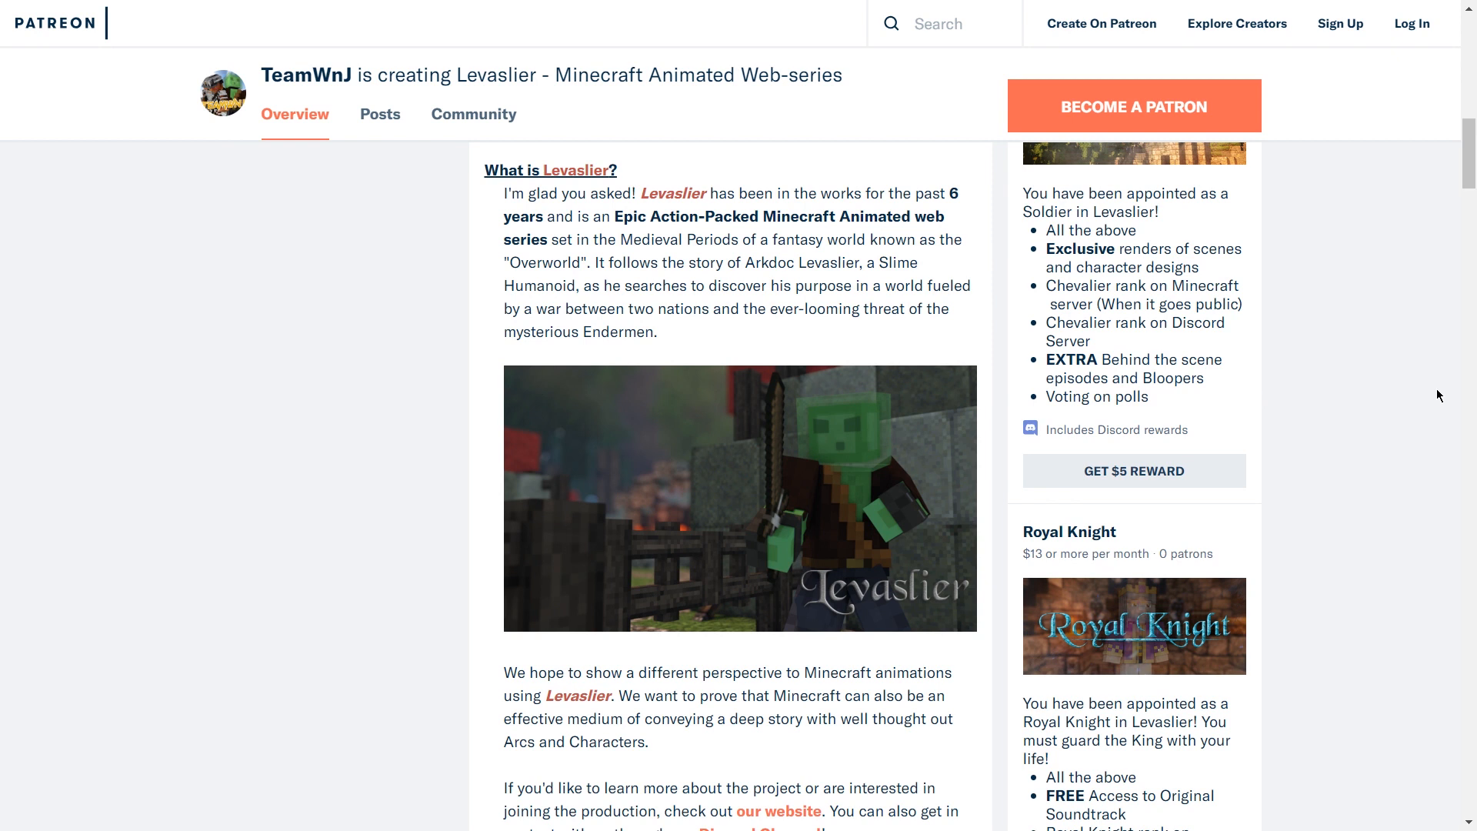
Step: Scroll down the Levaslier Patreon page past the FAQ to the Recent Posts
scroll("down", 3)
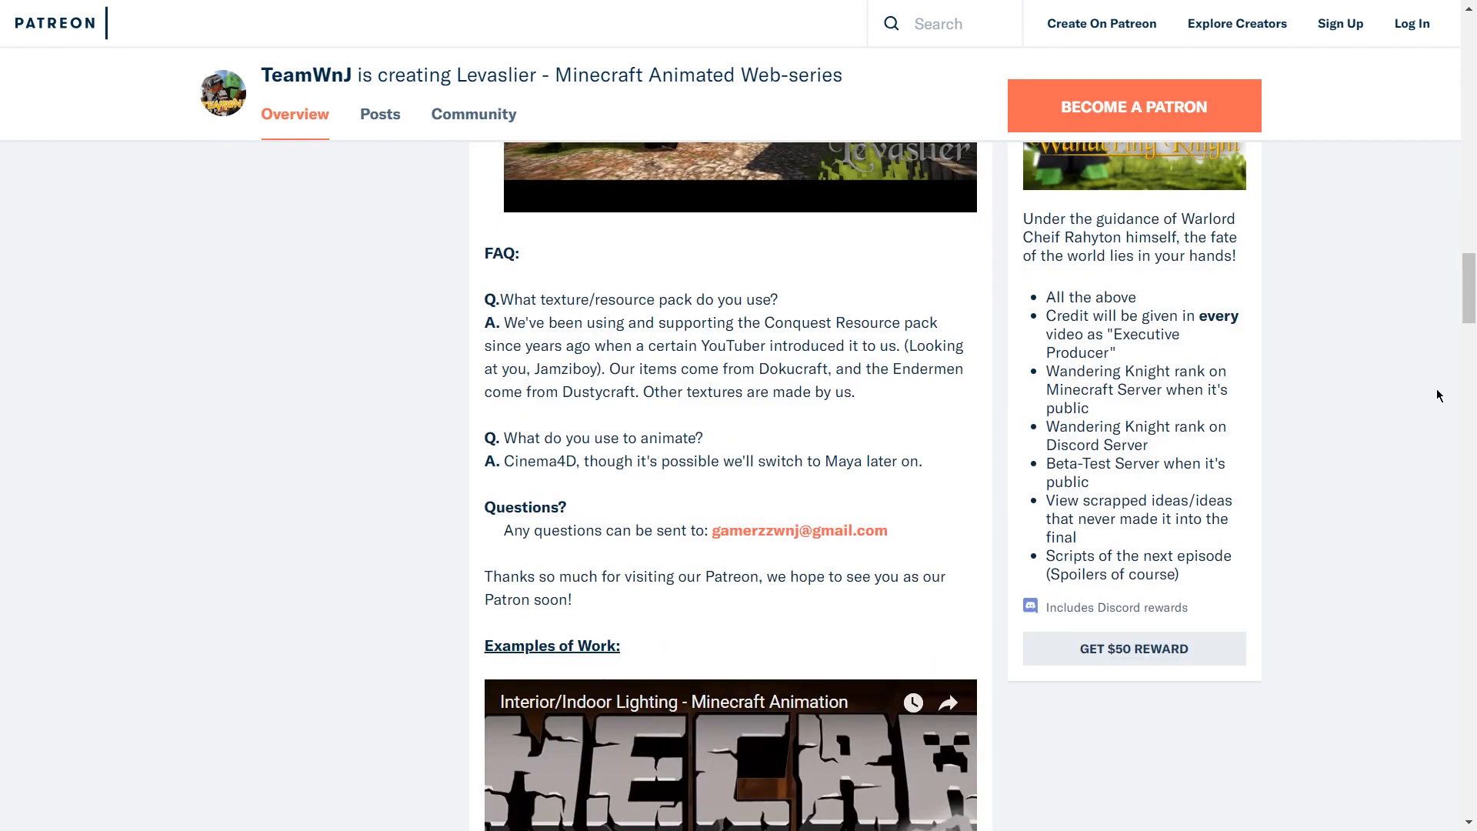
scroll("down", 3)
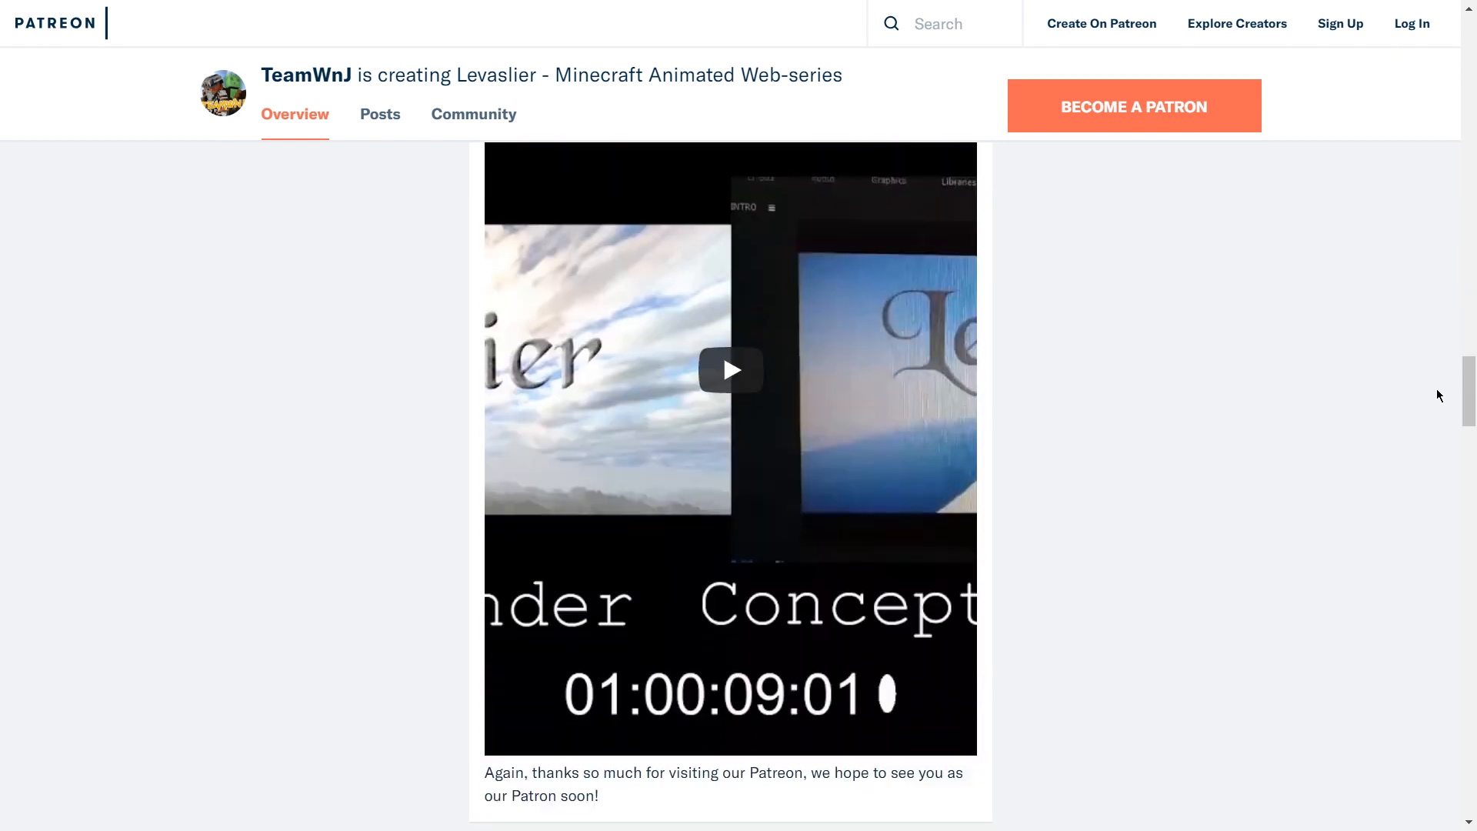
scroll("down", 3)
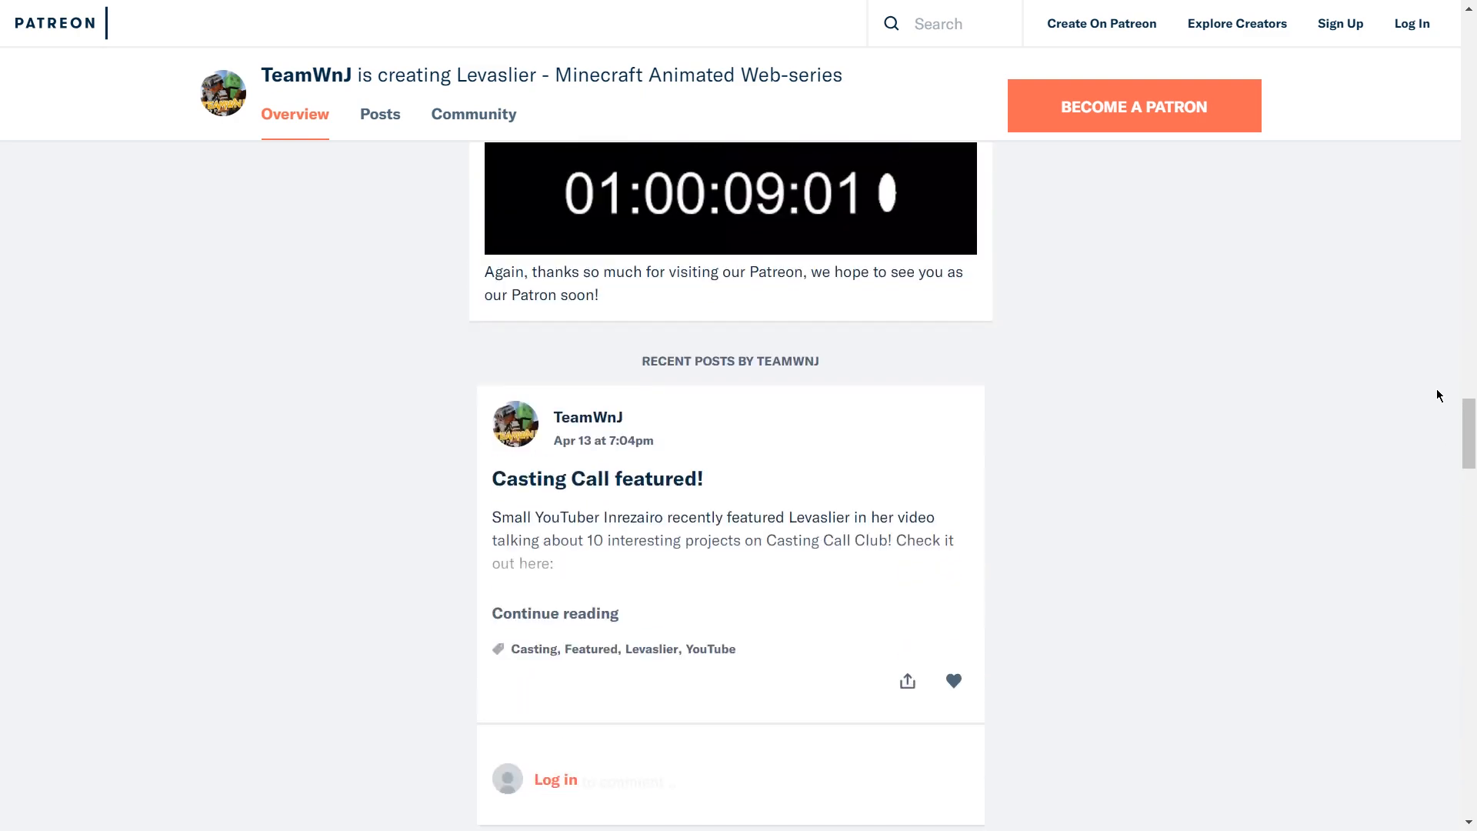